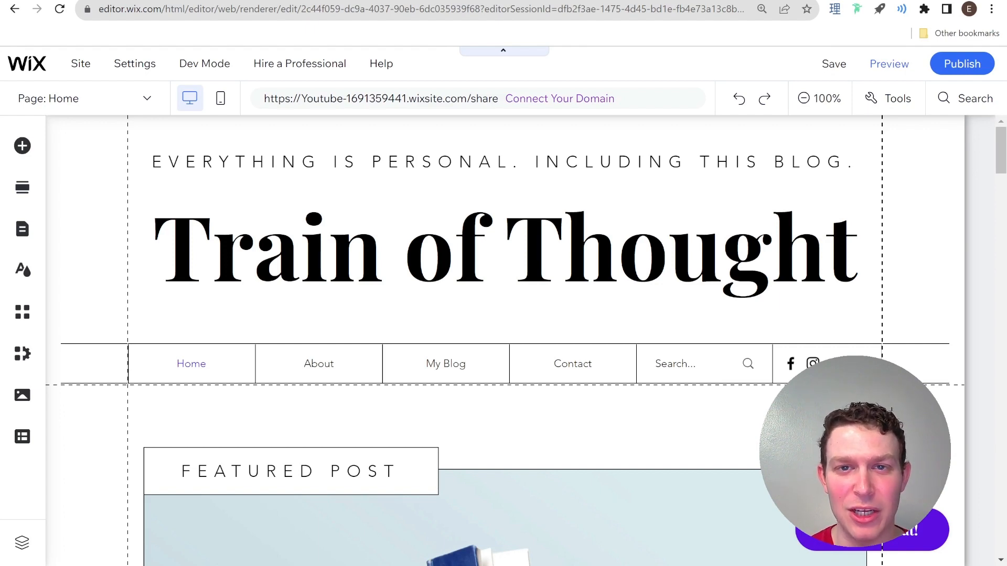
mouse_move(765, 99)
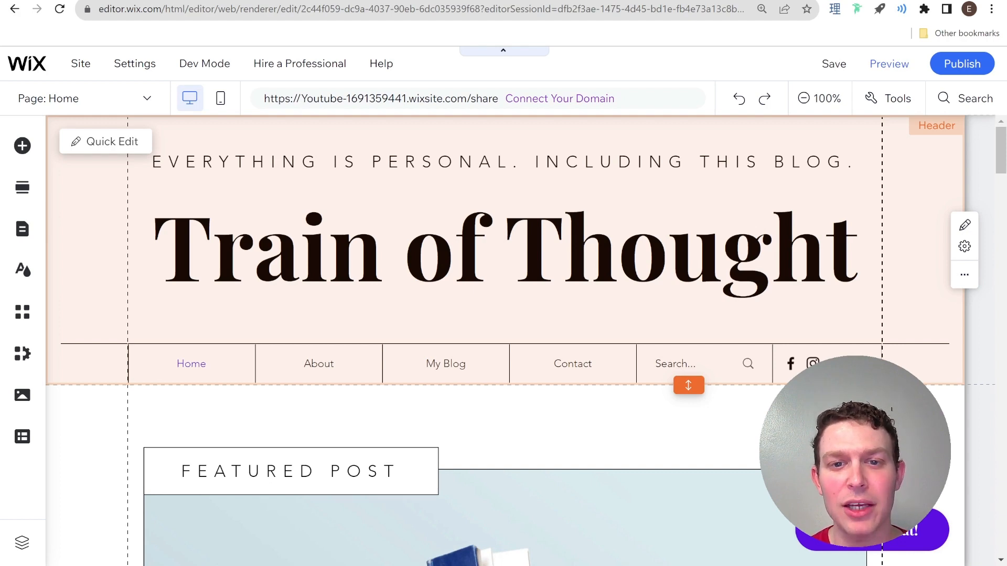
- Go from the editor's Site menu to My Dashboard for the site
click(81, 63)
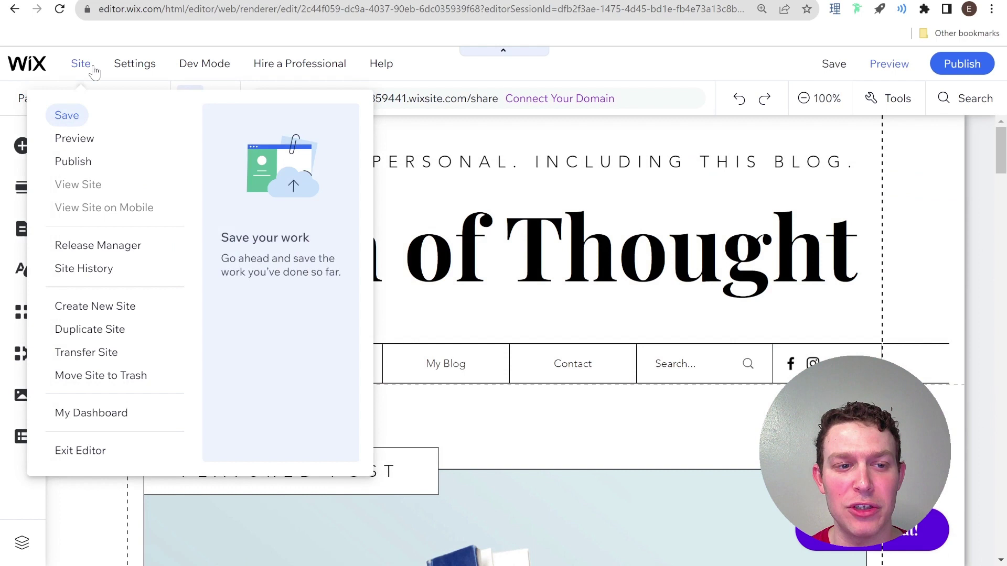
mouse_move(107, 421)
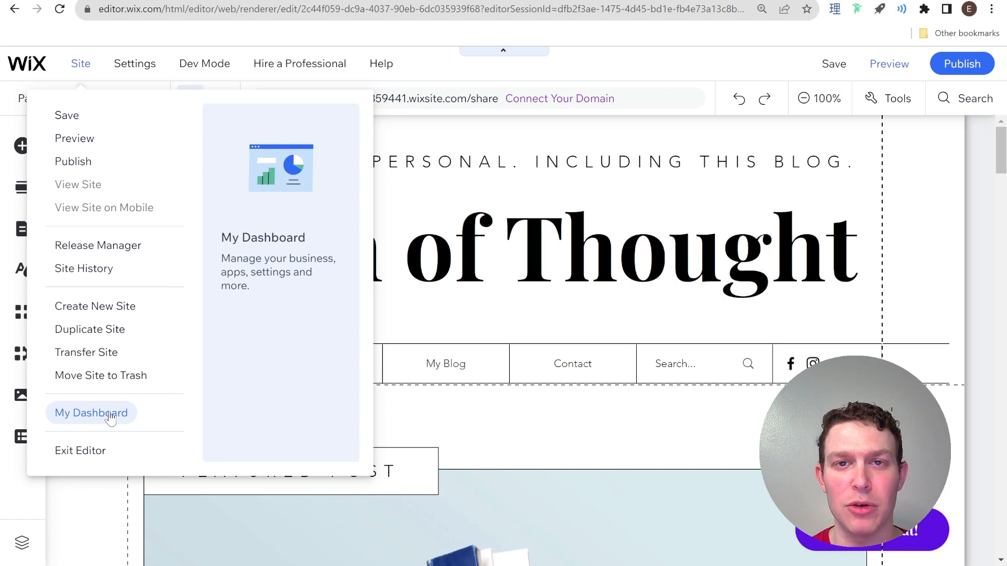
click(92, 413)
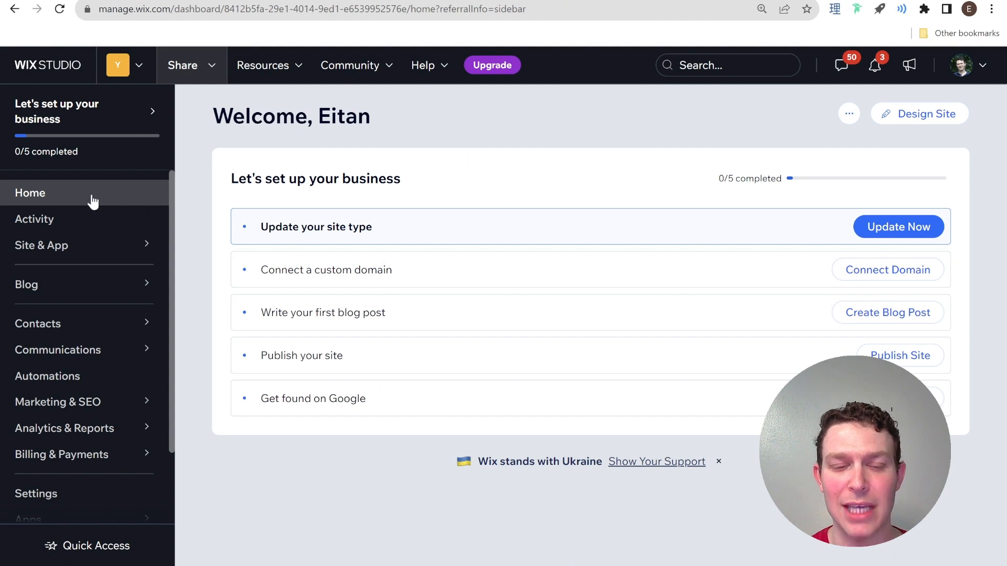
mouse_move(130, 204)
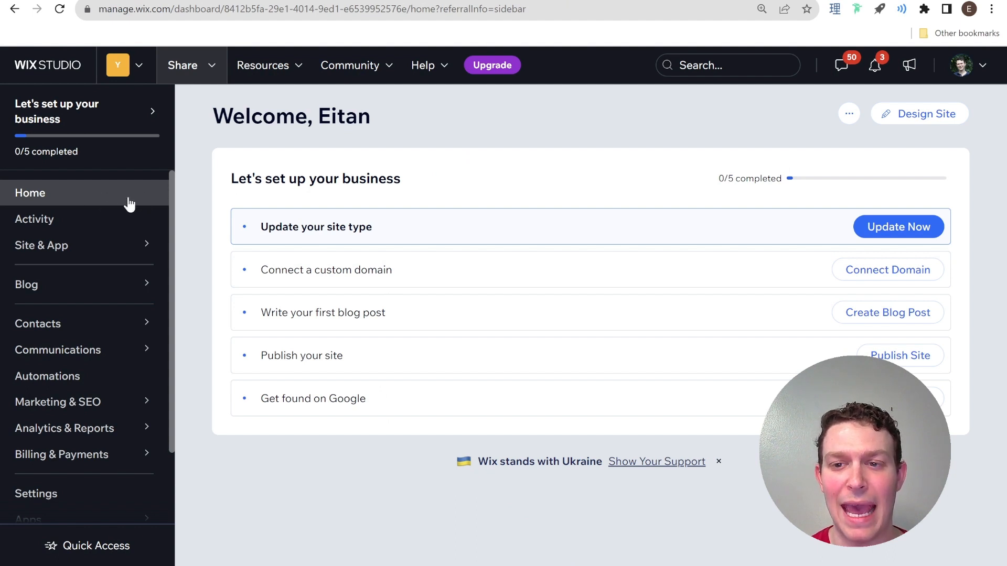
mouse_move(841, 134)
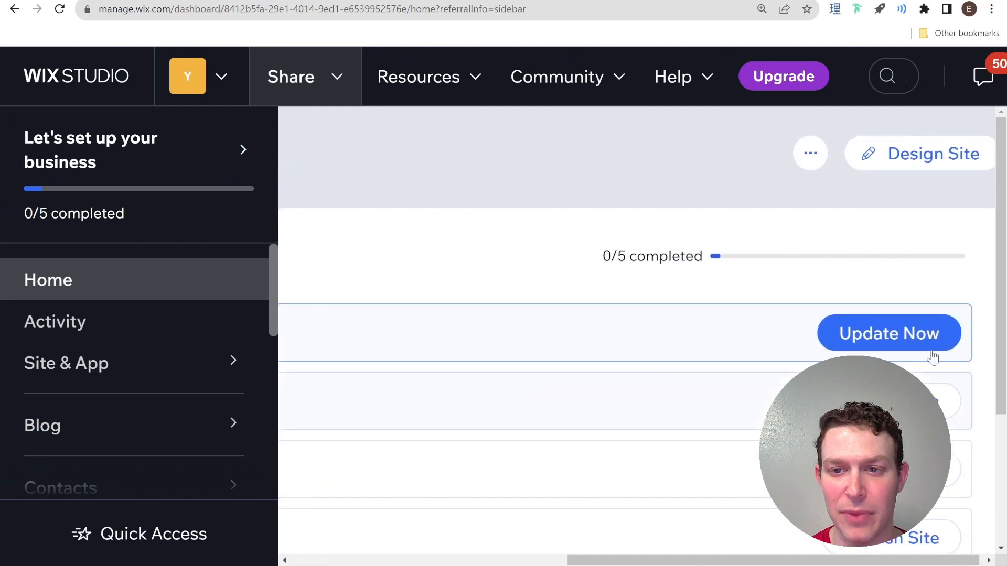
mouse_move(810, 154)
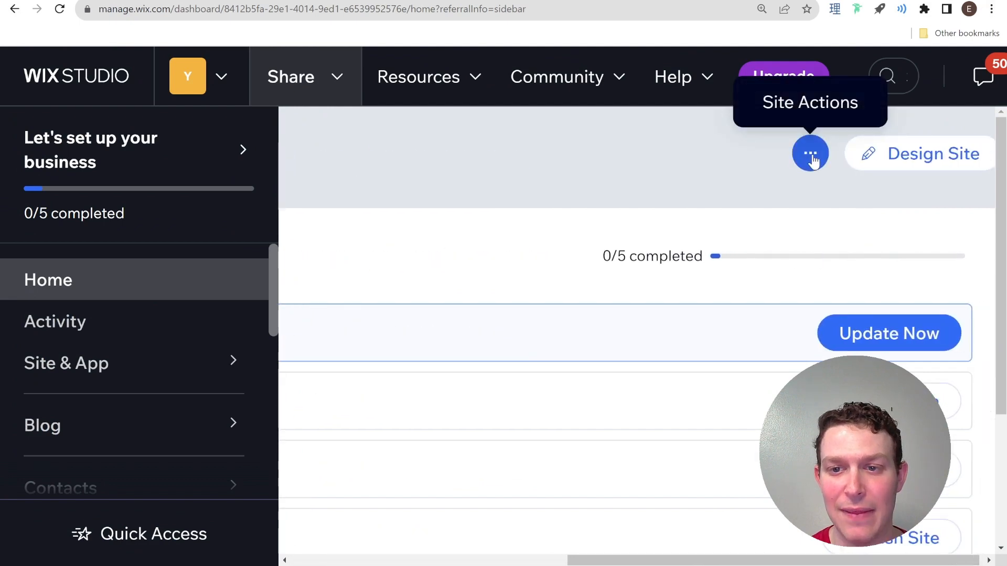
- Start Get feedback from Site Actions and reveal the shareable review link
click(810, 153)
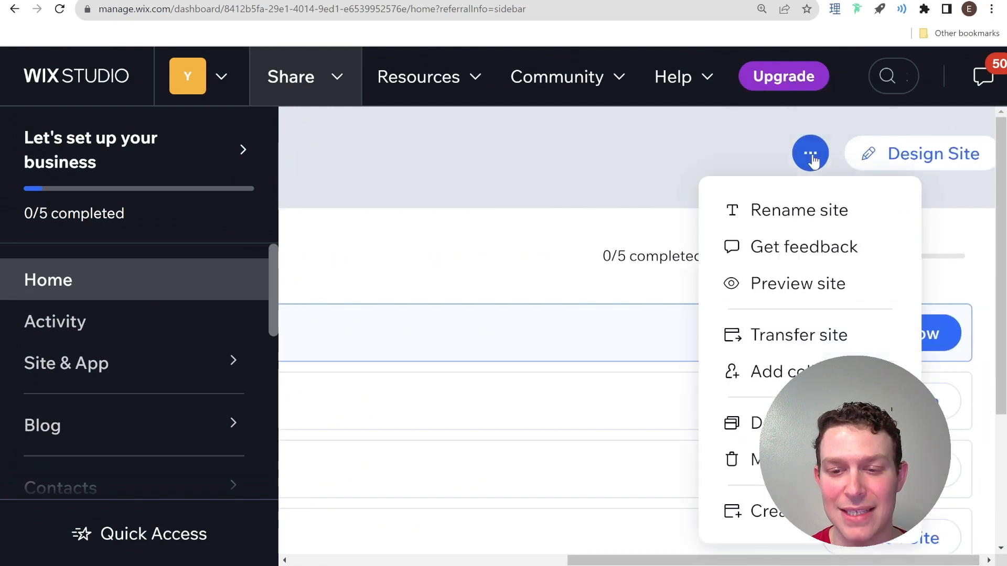
mouse_move(780, 250)
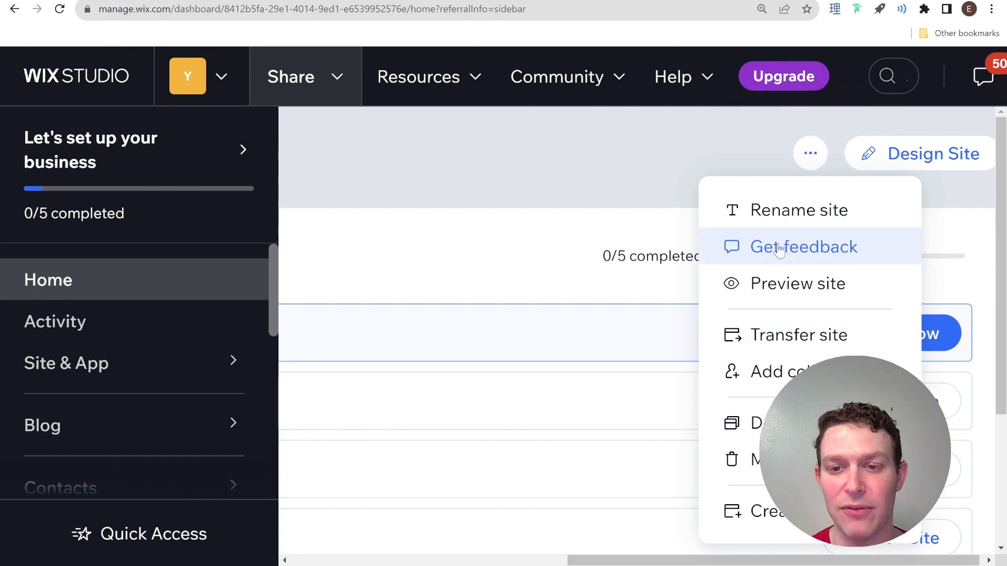
mouse_move(822, 250)
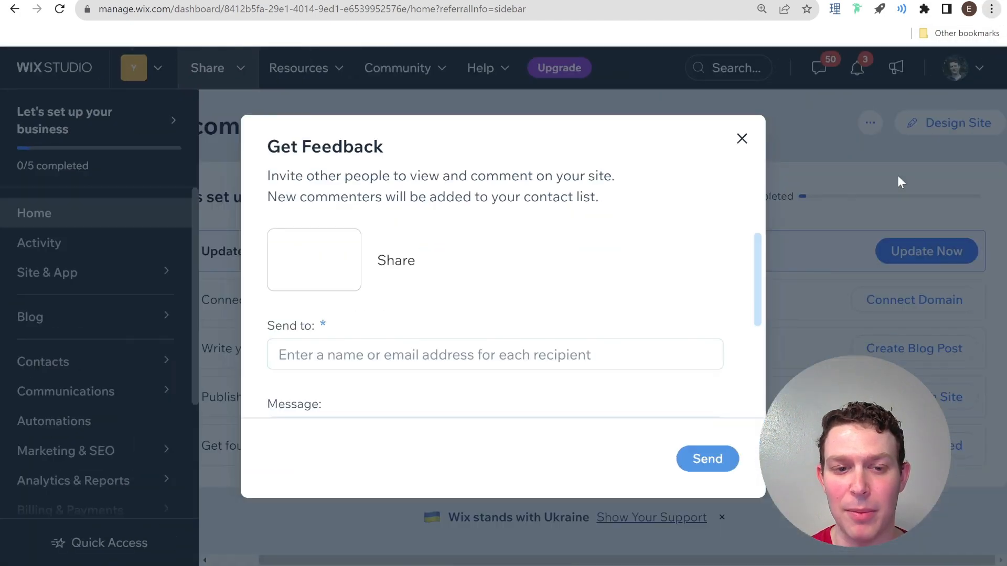
mouse_move(549, 218)
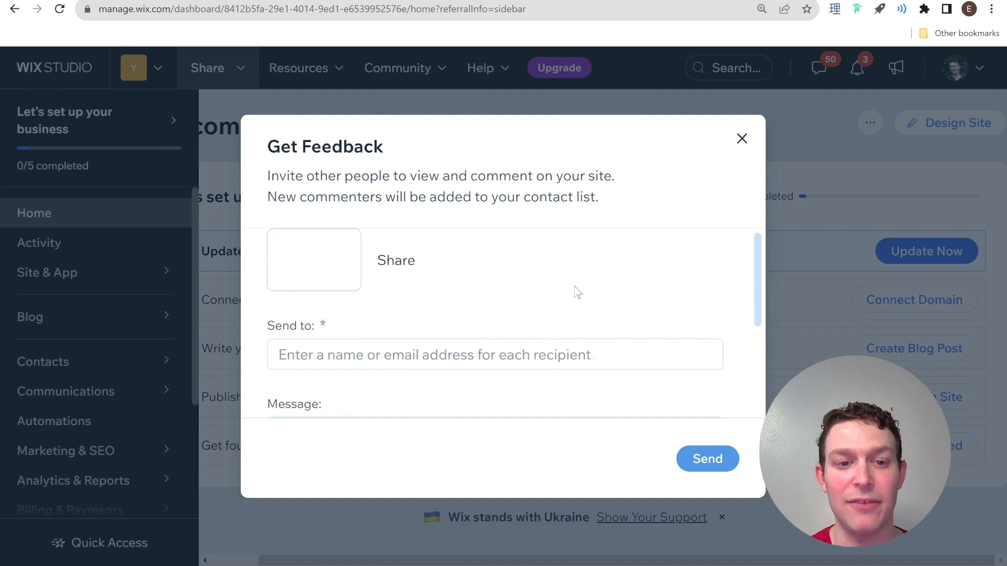
click(470, 355)
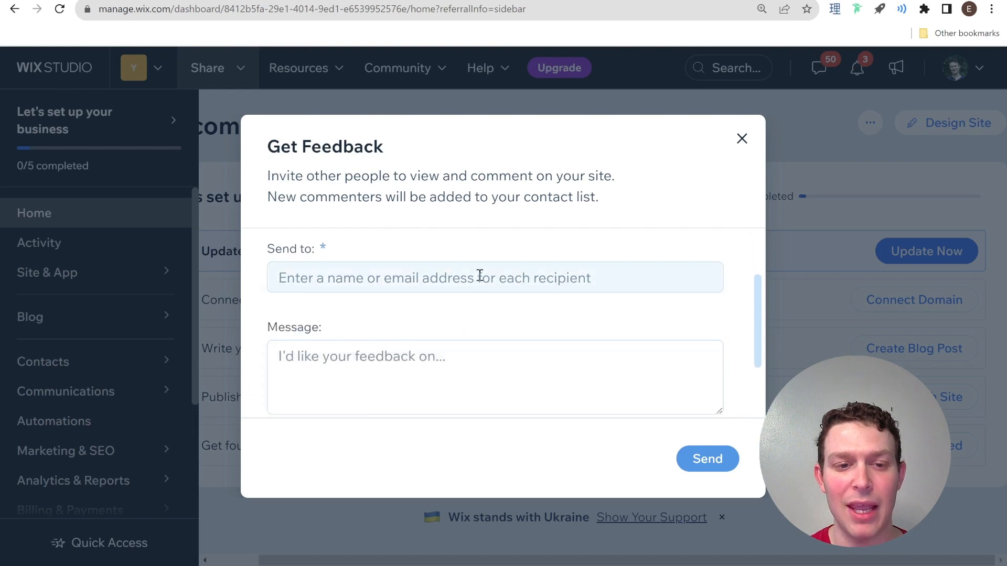
scroll(down, 3)
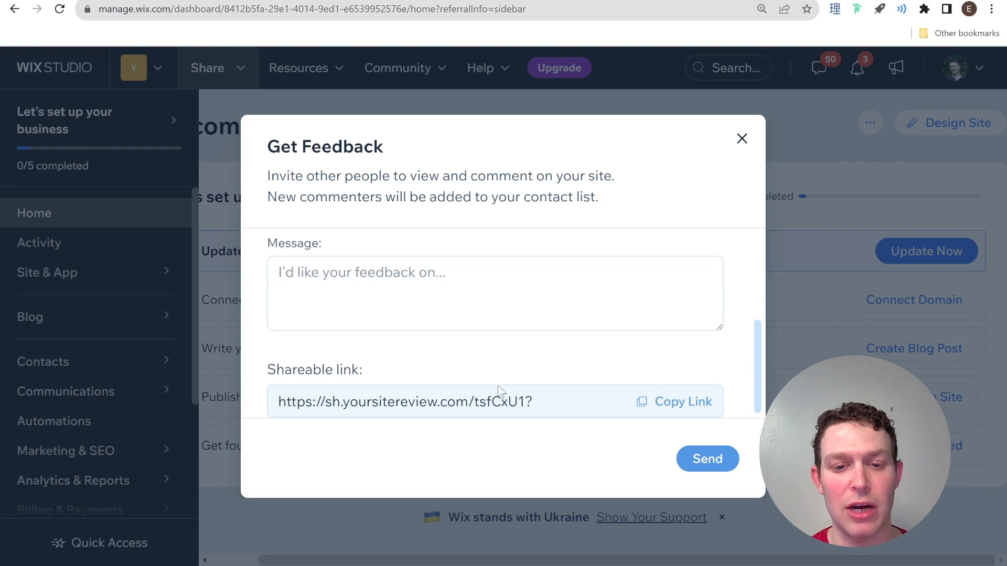
mouse_move(682, 404)
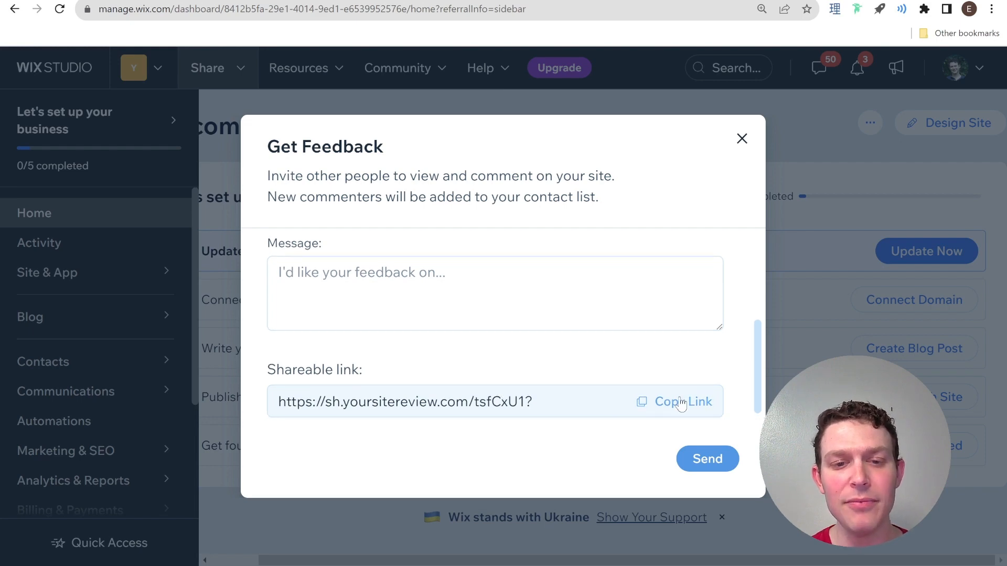
- Copy the feedback link, view it as a reviewer, try Mobile View and return to Desktop View
click(683, 402)
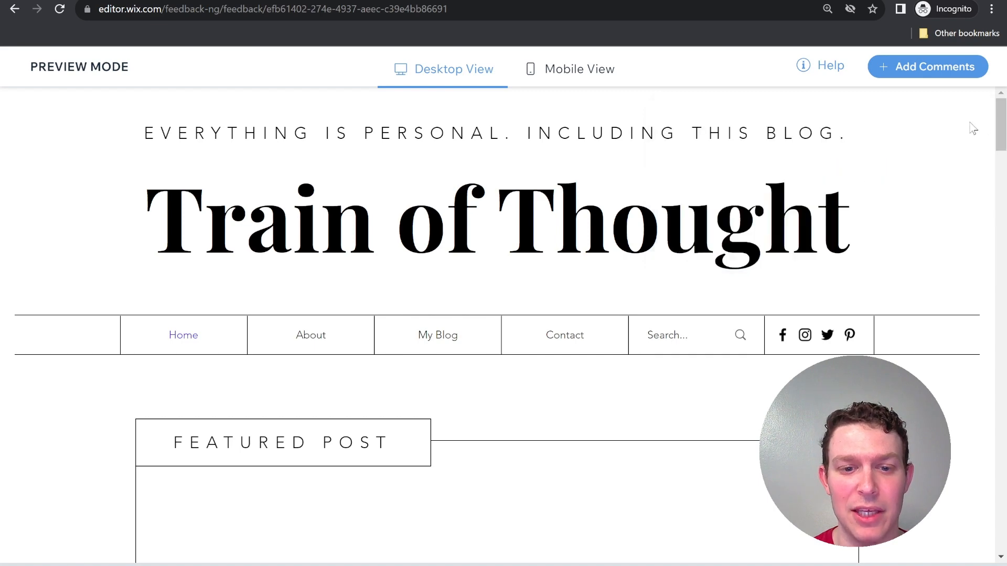
scroll(down, 3)
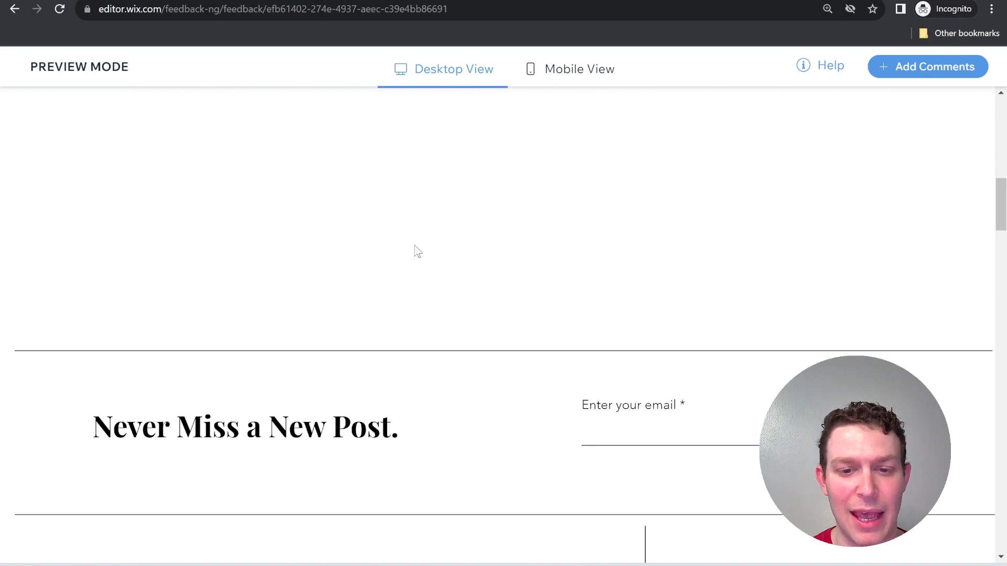
scroll(up, 3)
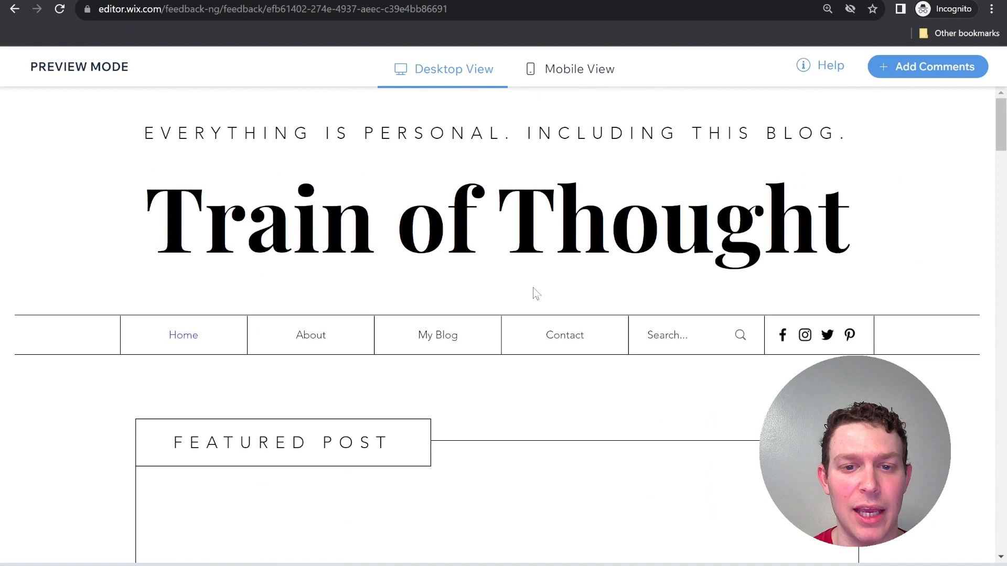
mouse_move(499, 309)
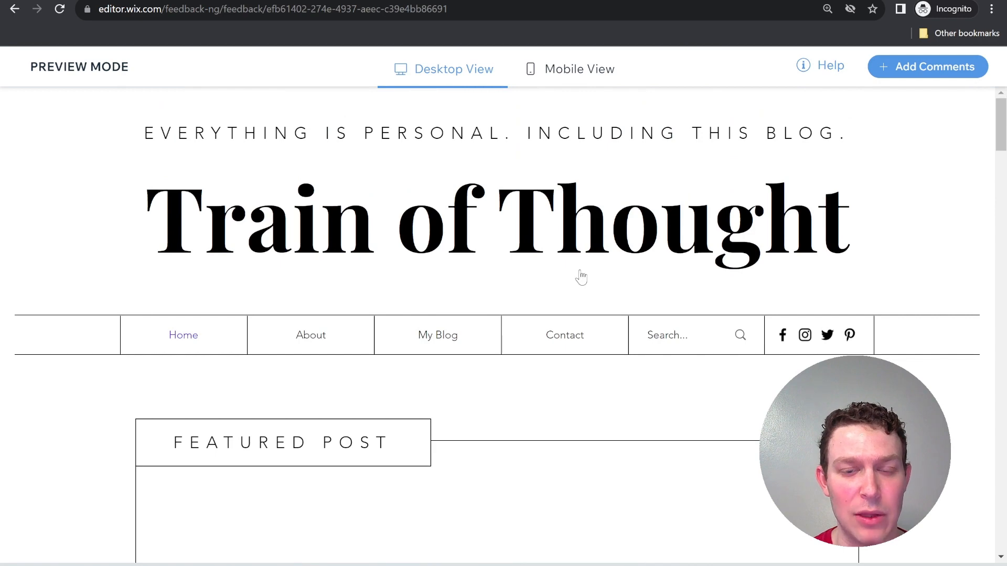
scroll(down, 3)
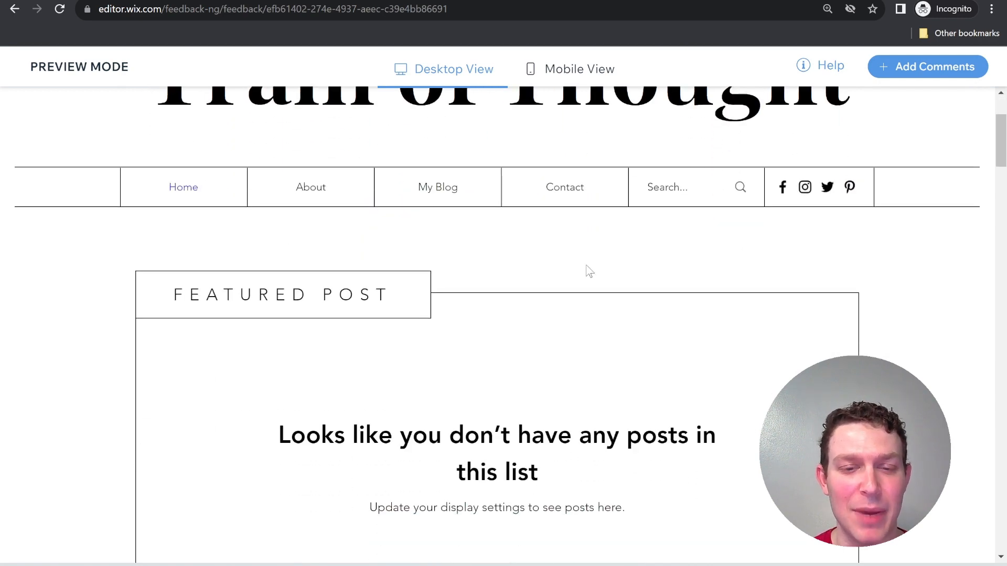
mouse_move(363, 203)
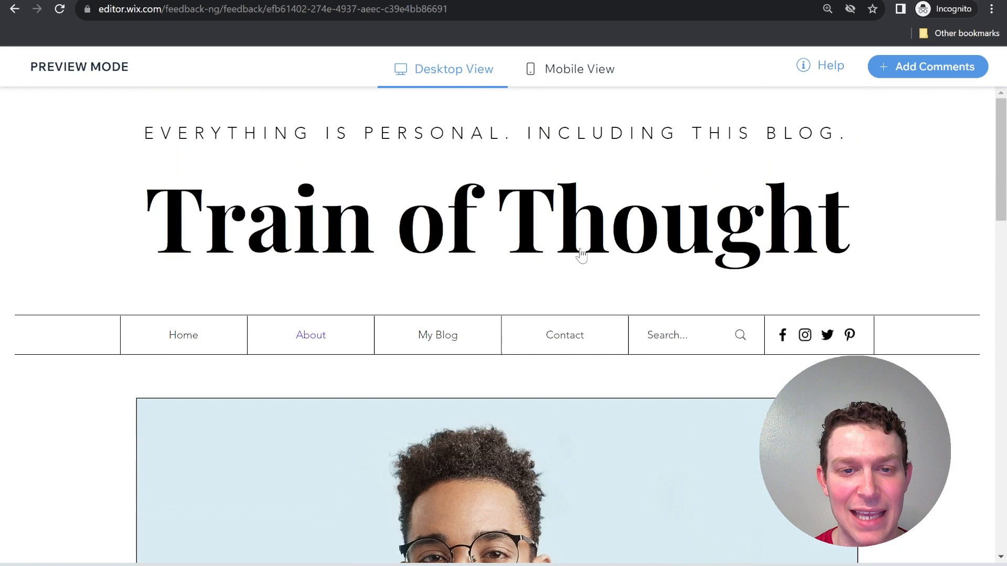
mouse_move(595, 260)
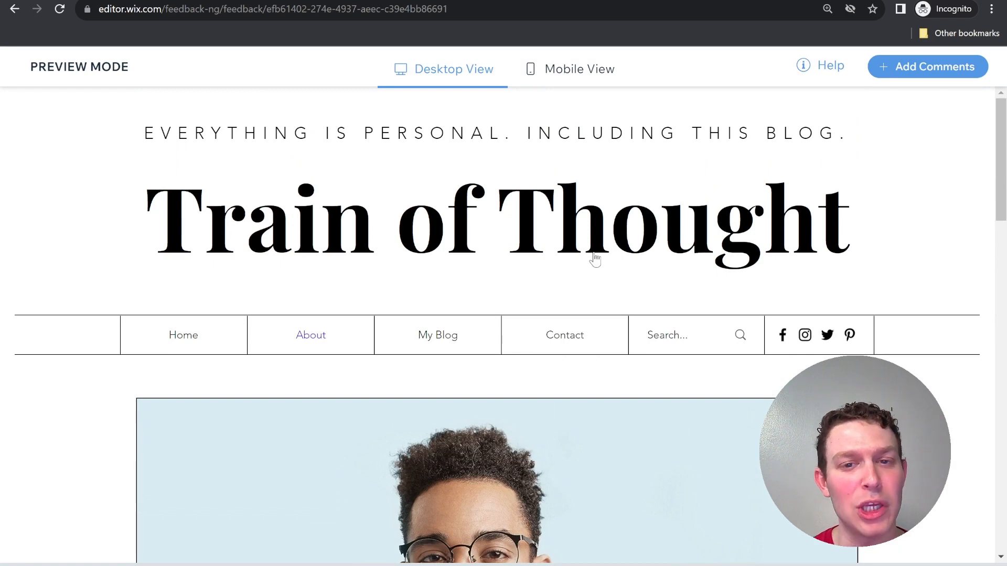
click(579, 70)
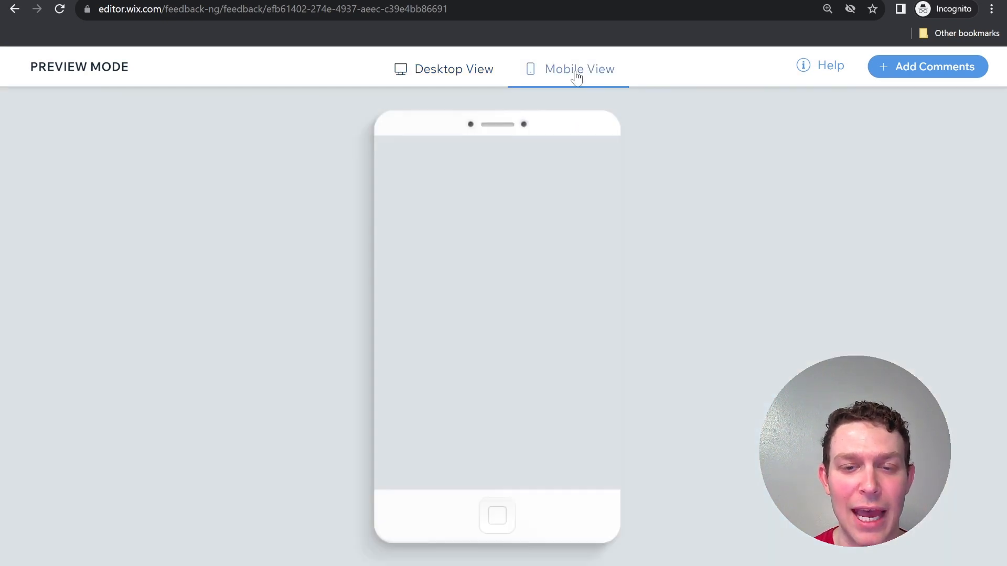
click(580, 69)
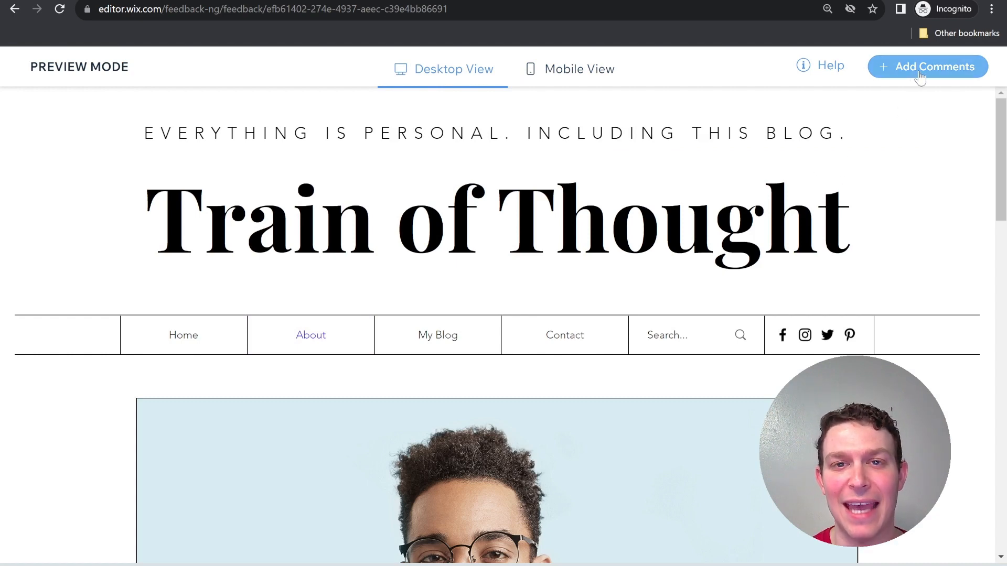
- Post a comment reading "this looks great..." pinned on the word Thought in the title
click(927, 66)
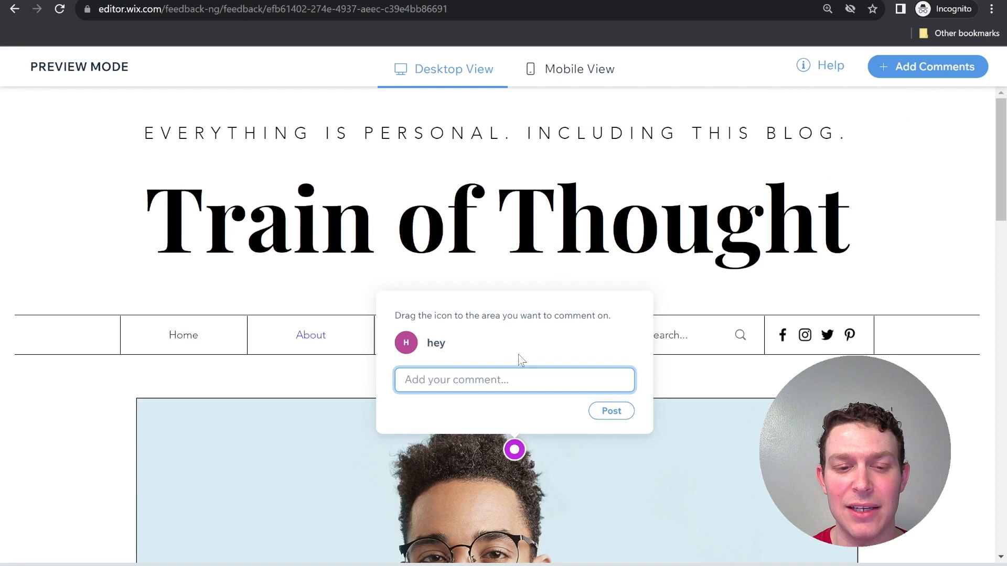
click(514, 381)
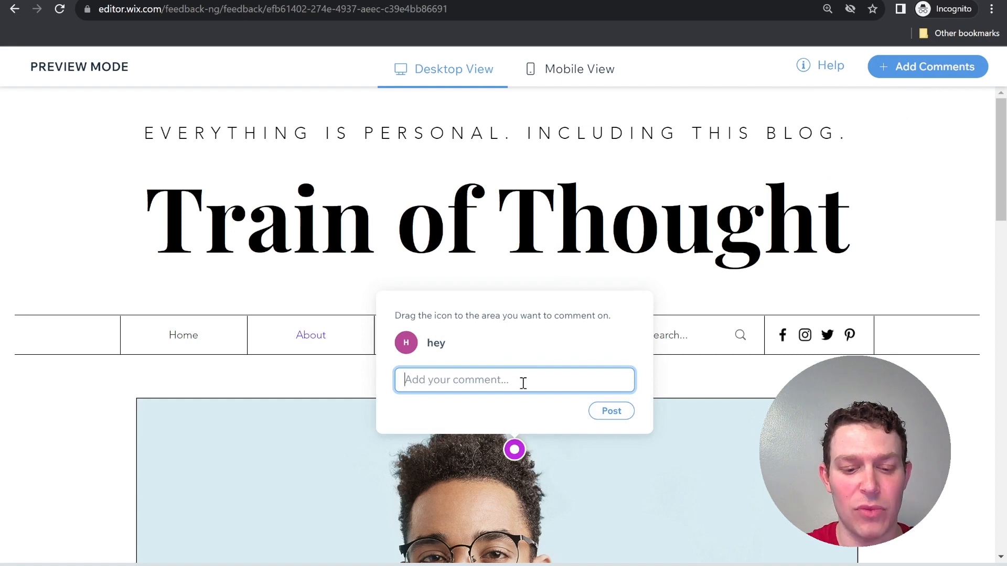
text(t)
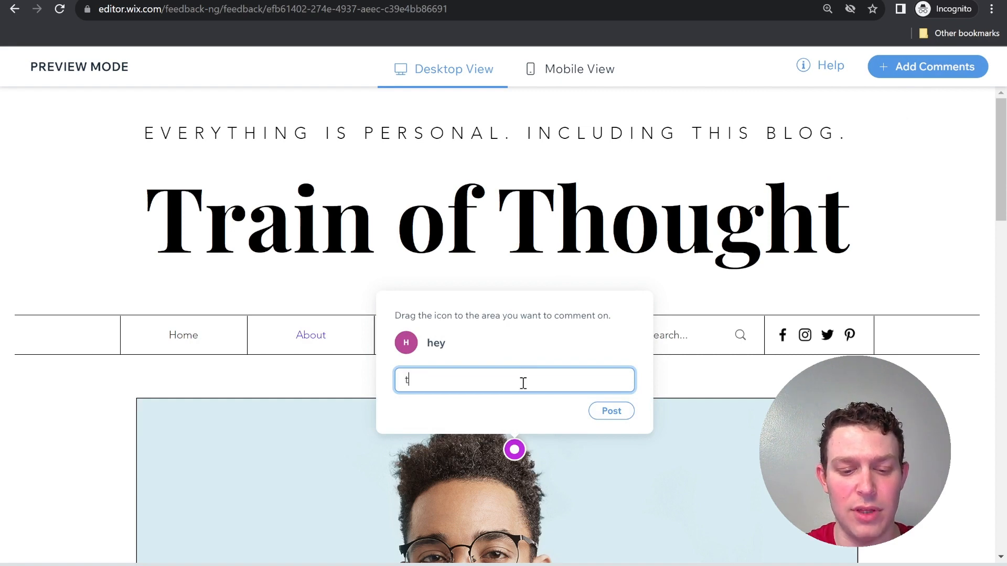
text(this looks great but....)
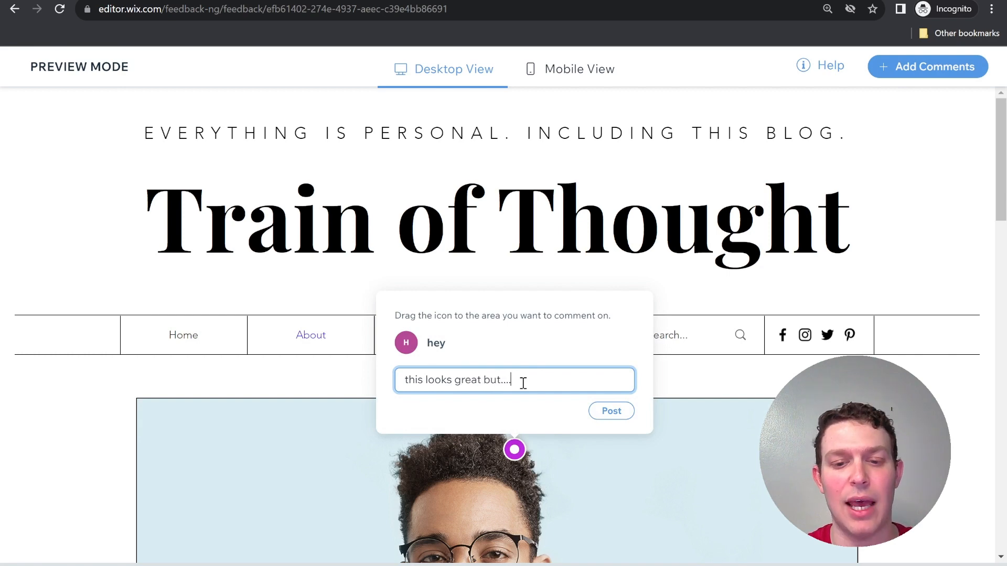
click(610, 411)
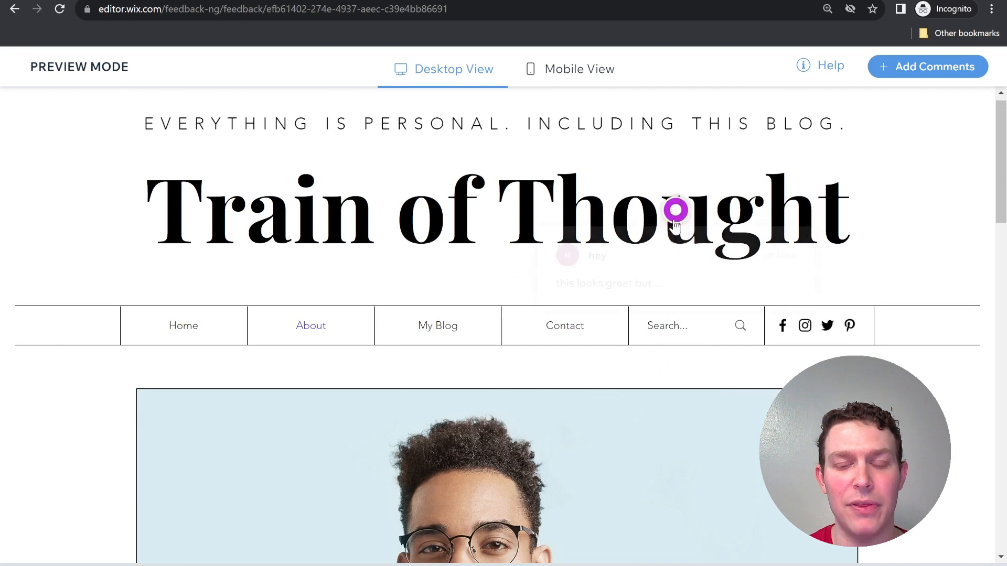
click(678, 210)
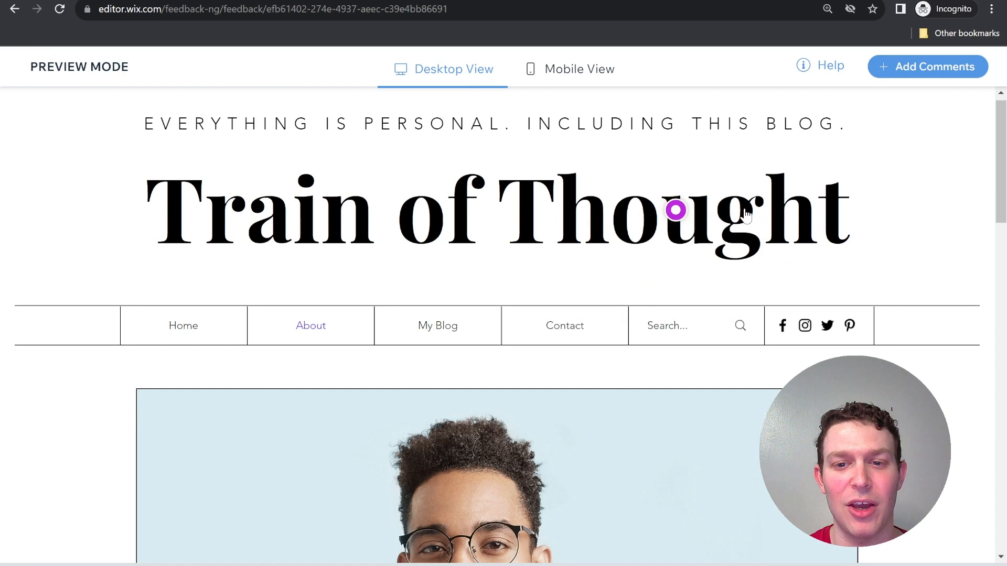
- Post a second comment reading "great pic!" on the portrait photo
click(675, 210)
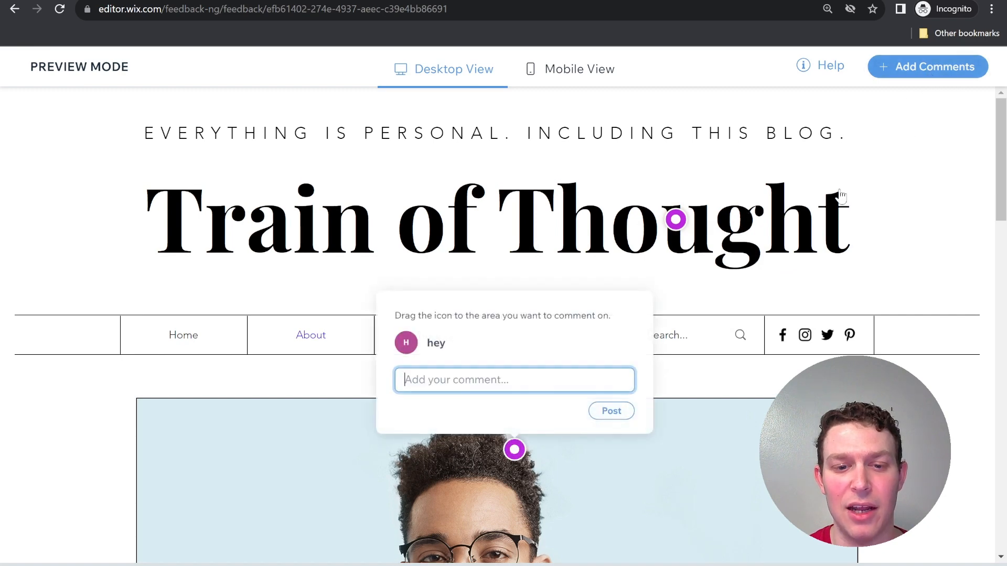
scroll(down, 3)
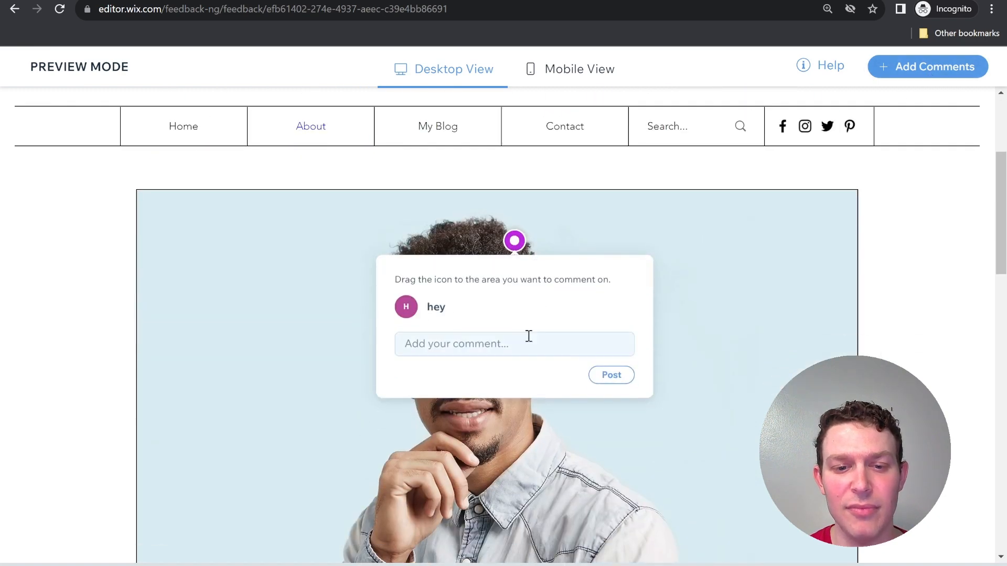
click(513, 344)
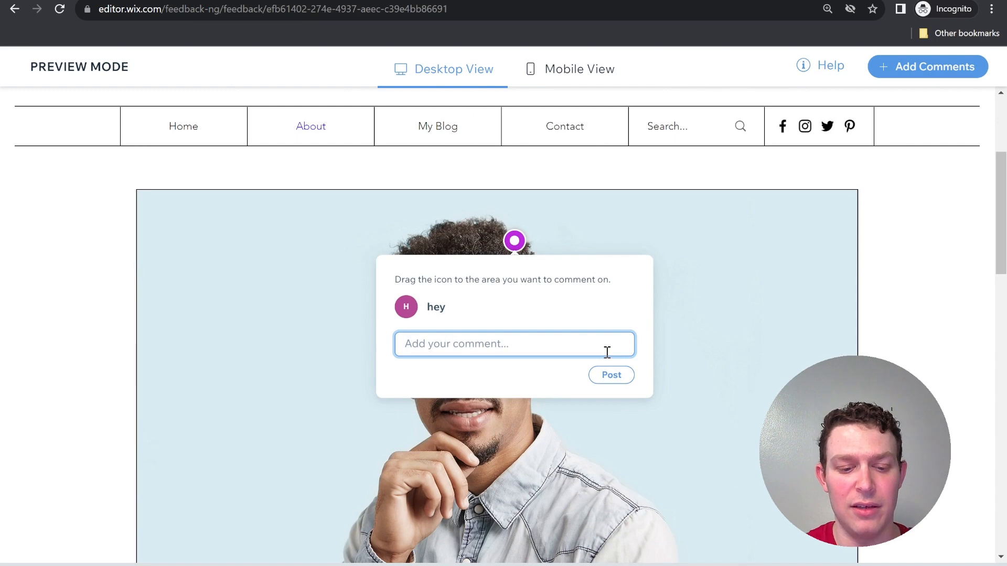
text(great p)
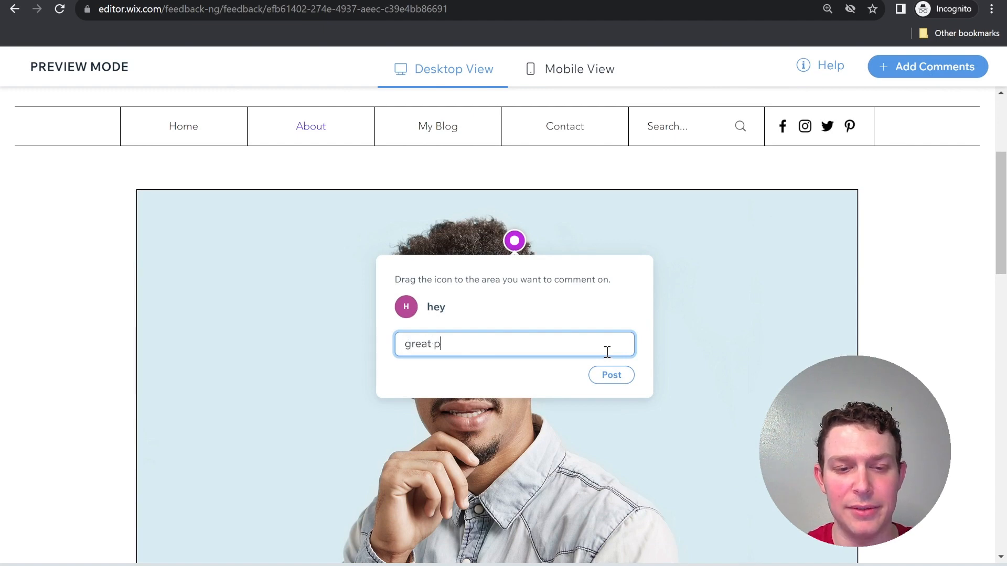
click(611, 374)
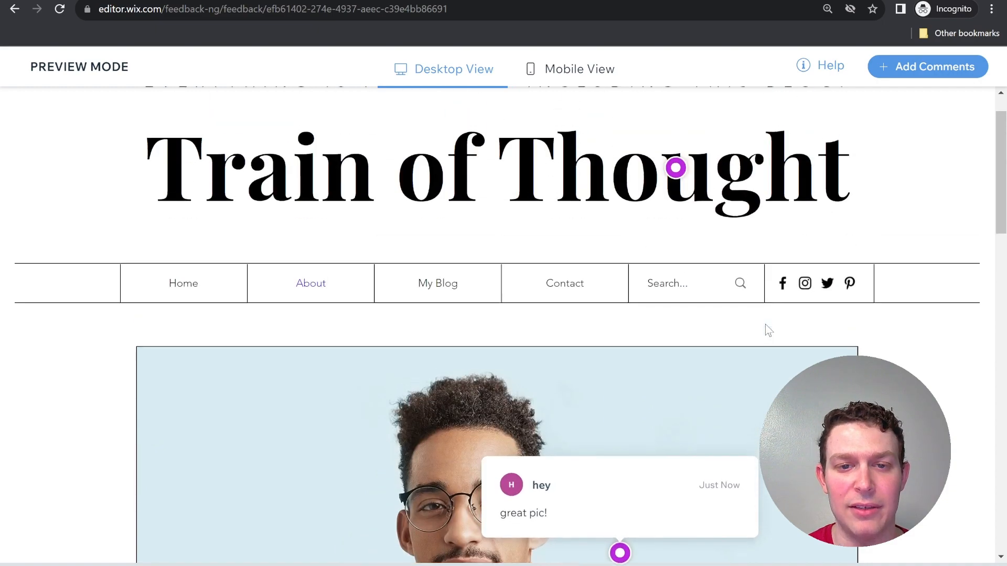
scroll(down, 3)
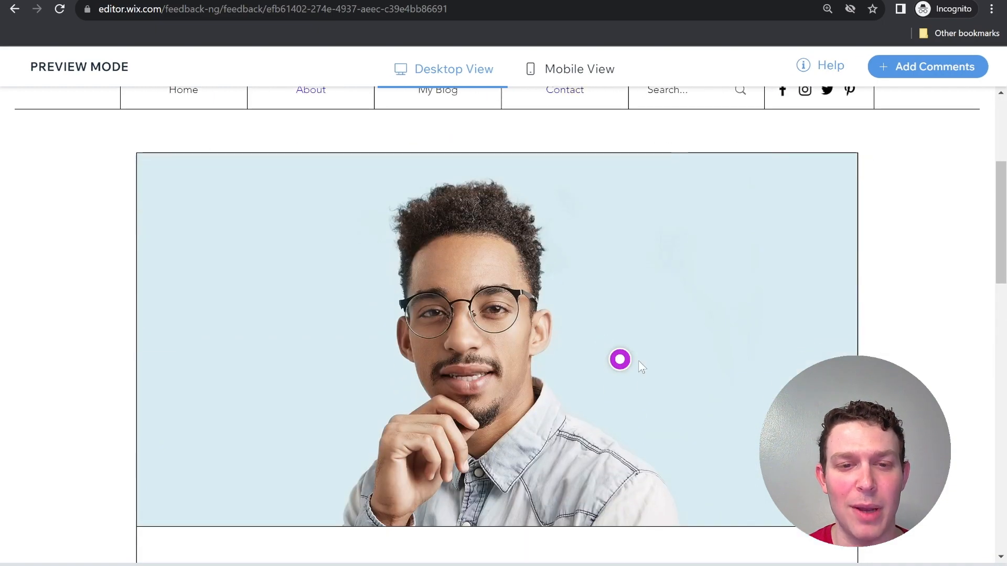
- View the new feedback comments from the dashboard's Get Feedback banner
scroll(up, 3)
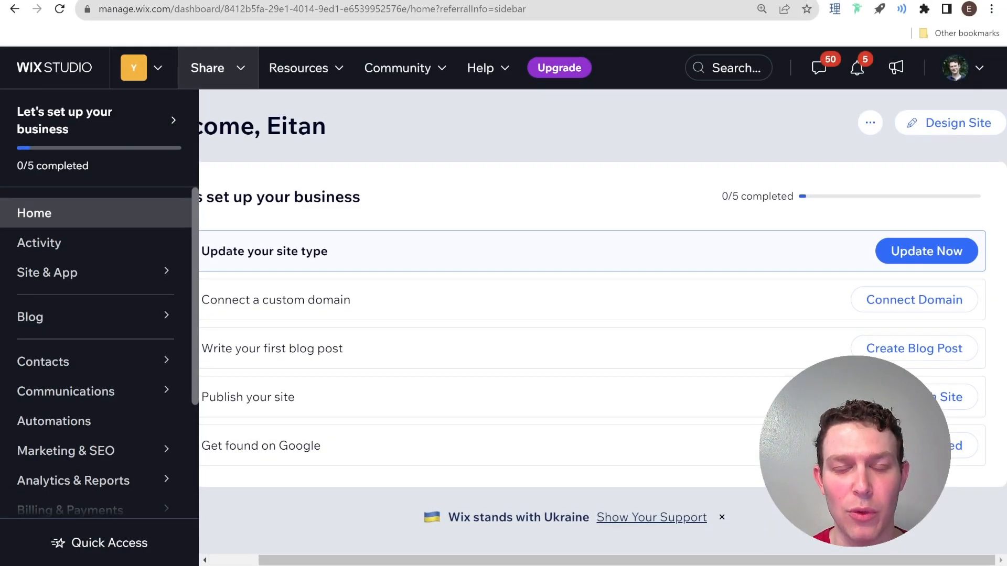
mouse_move(871, 123)
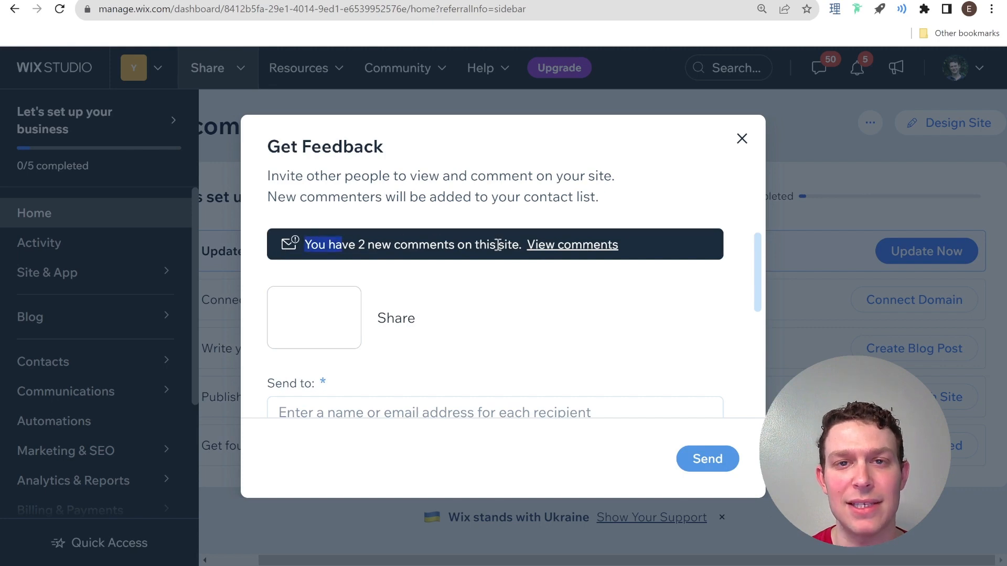
click(571, 246)
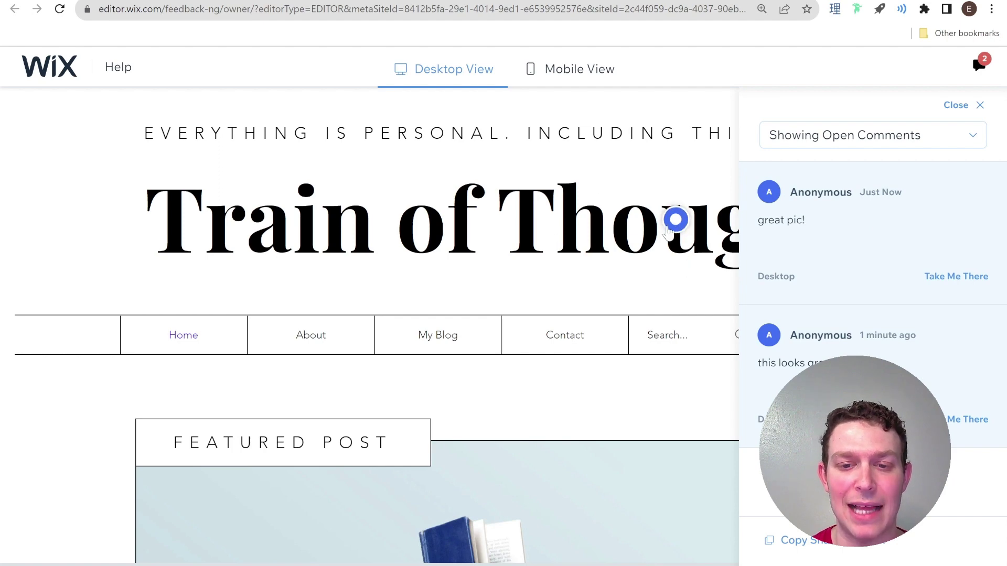
- Resolve the "this looks great but...." comment on the title and close the comments list
scroll(down, 3)
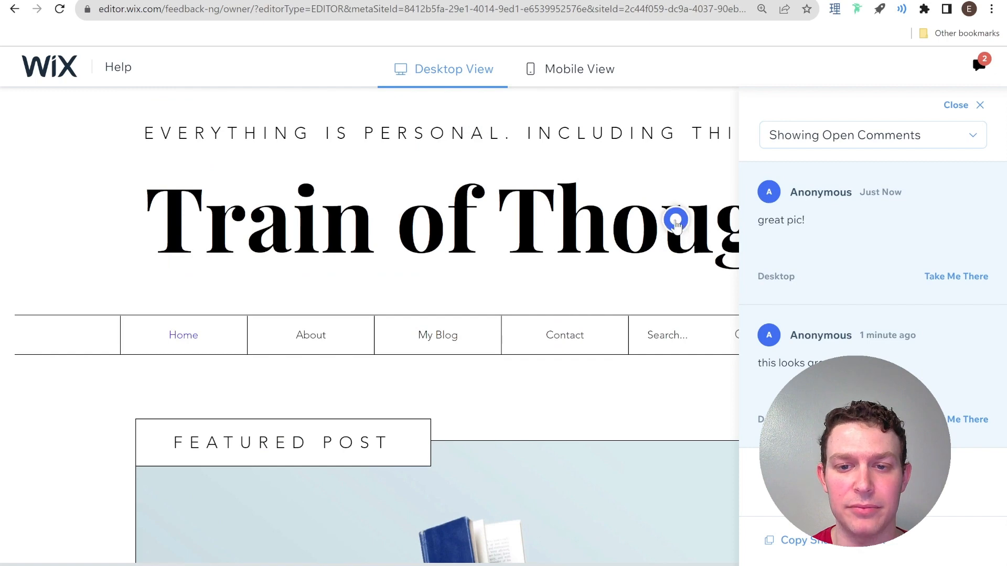
click(675, 219)
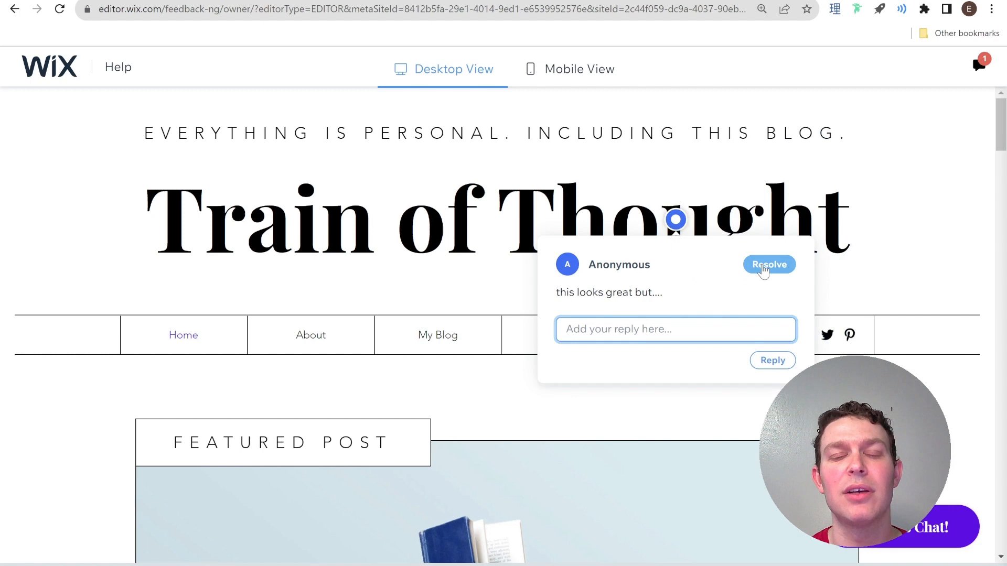
click(769, 264)
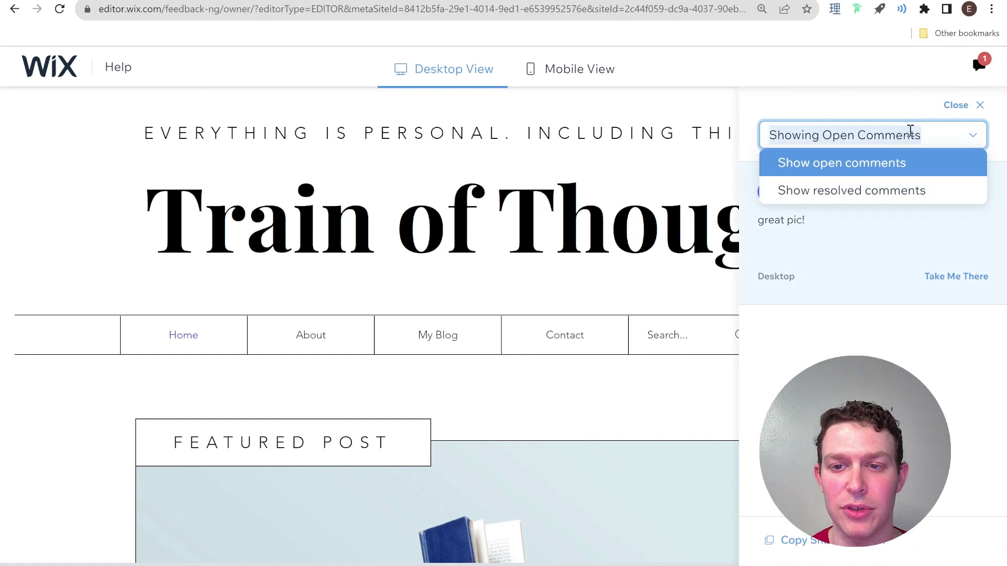
click(841, 162)
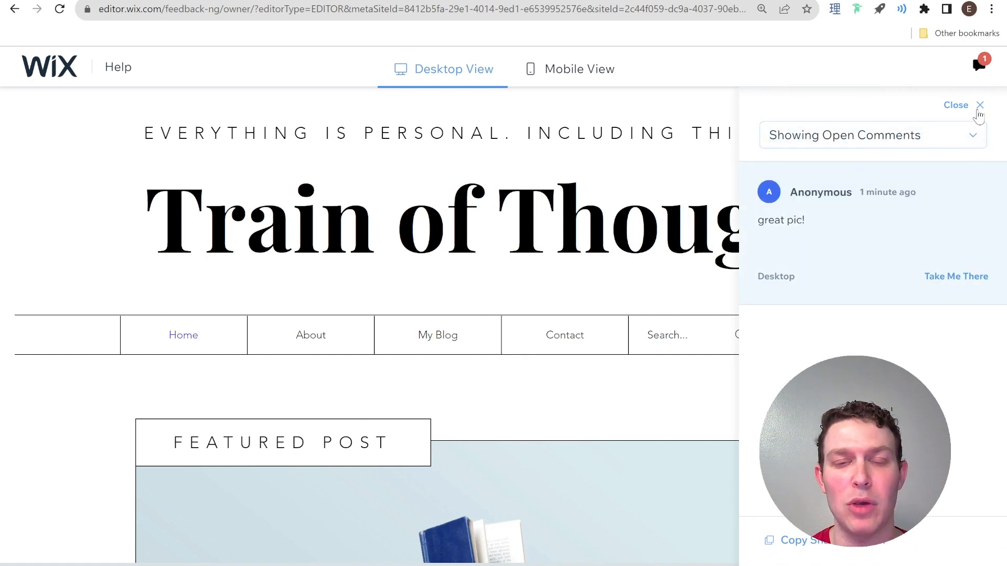
click(979, 105)
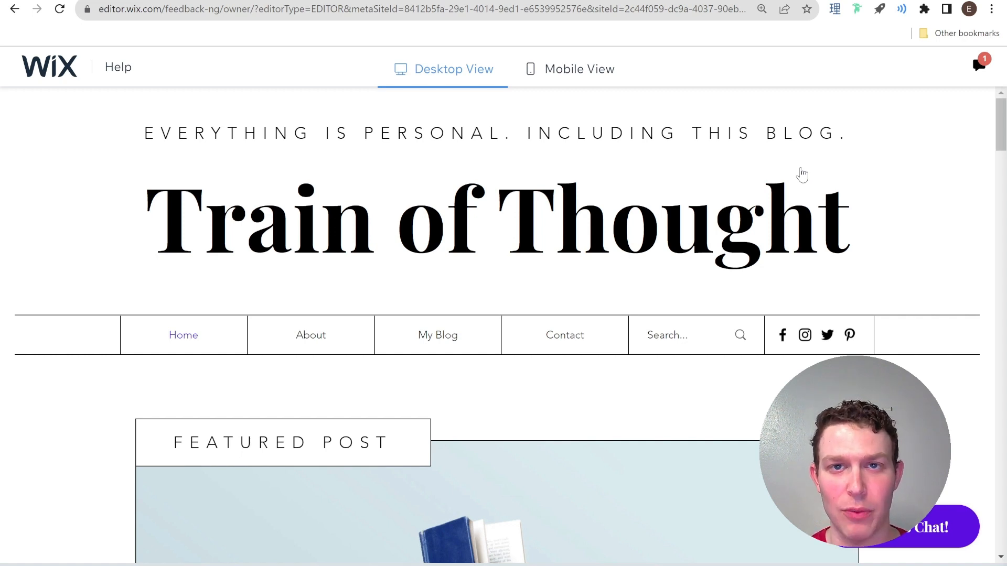
mouse_move(813, 180)
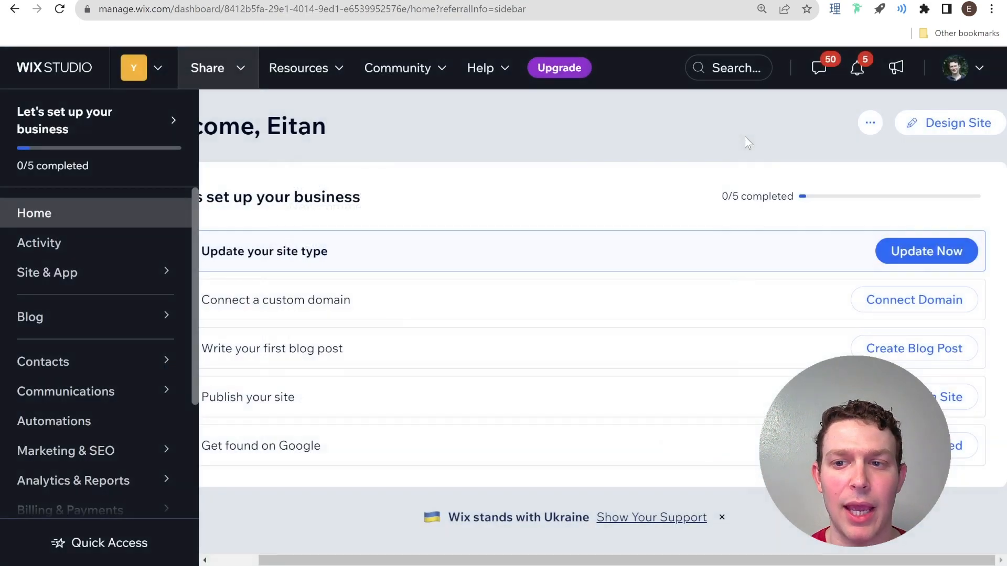
- Start Add collaborators from site actions and enter the team's wiz.com email
click(870, 123)
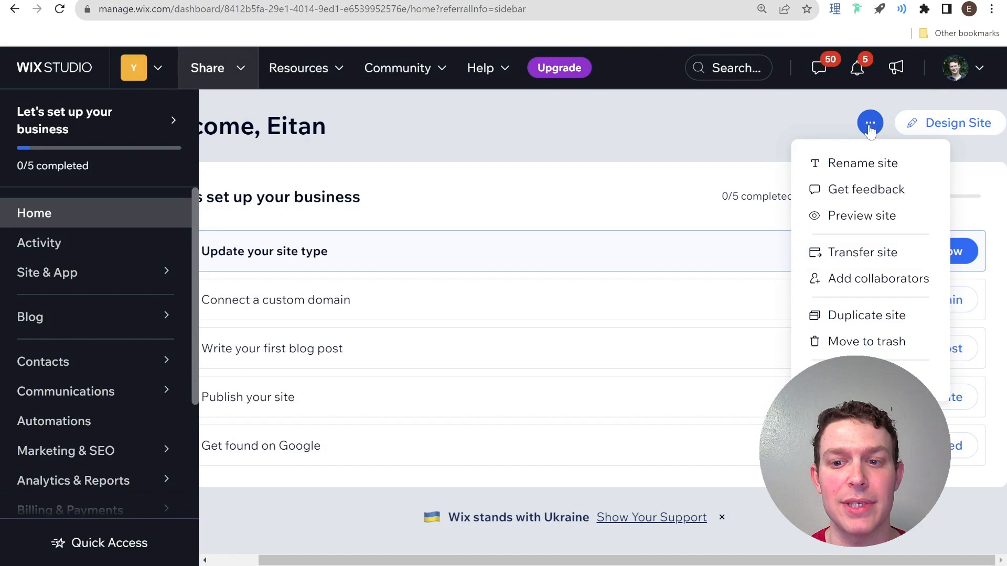
mouse_move(868, 279)
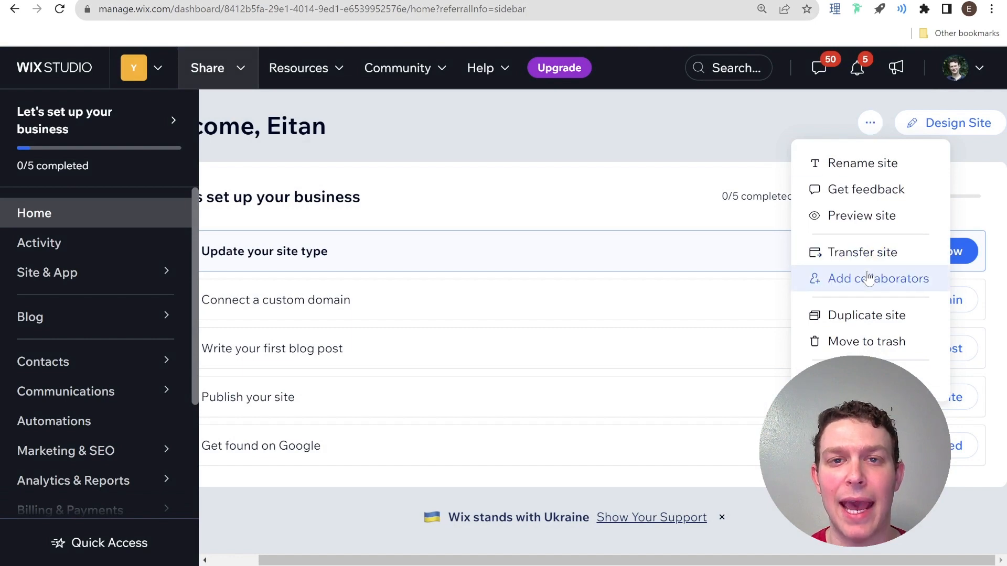
click(877, 278)
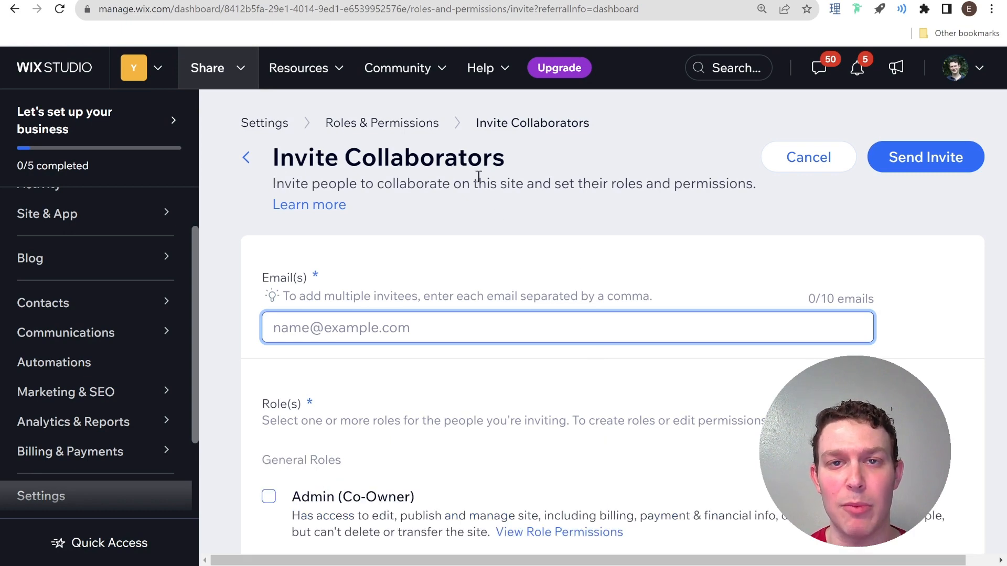
scroll(down, 3)
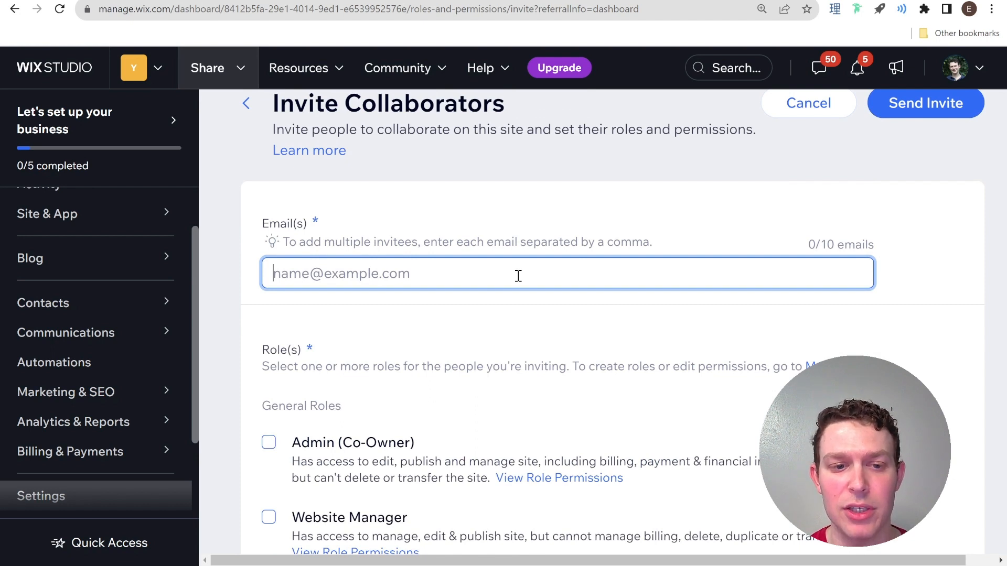
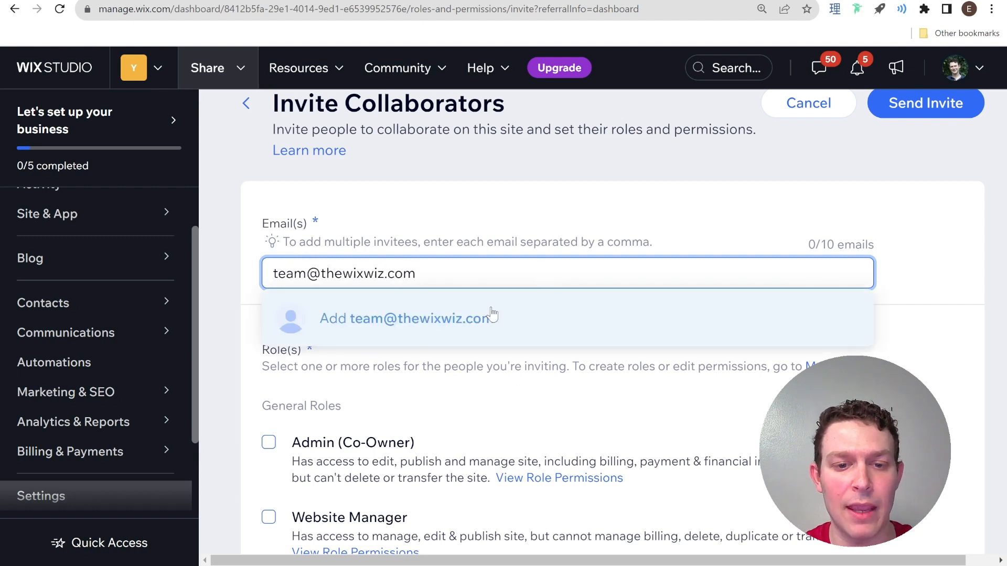
- Scroll through the list of available collaborator roles
scroll(down, 3)
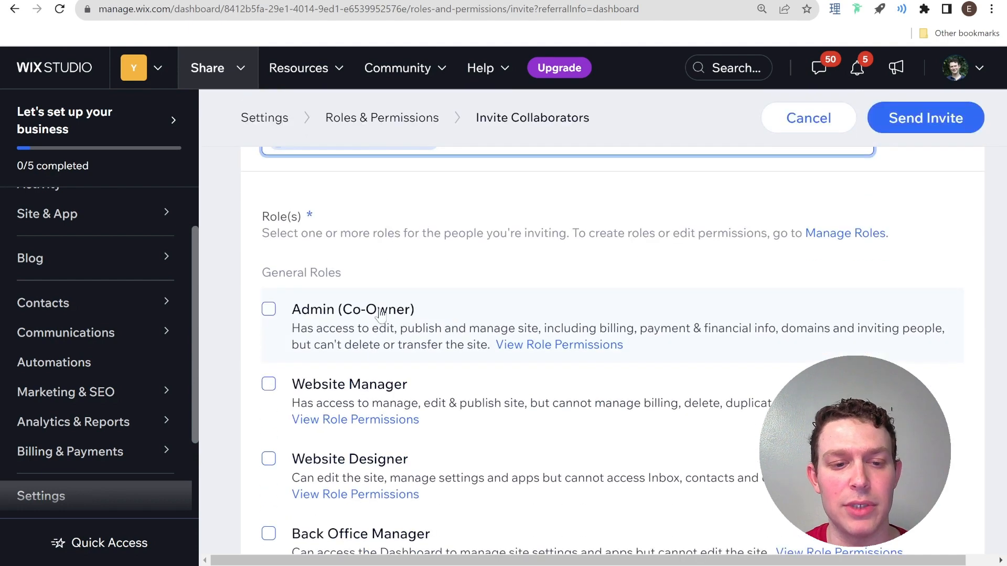
scroll(down, 3)
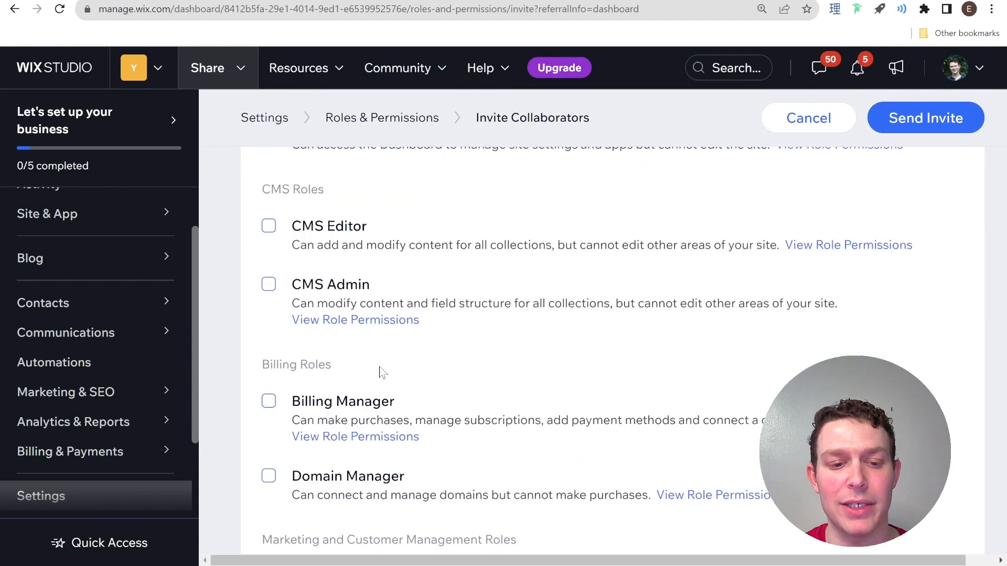
scroll(down, 3)
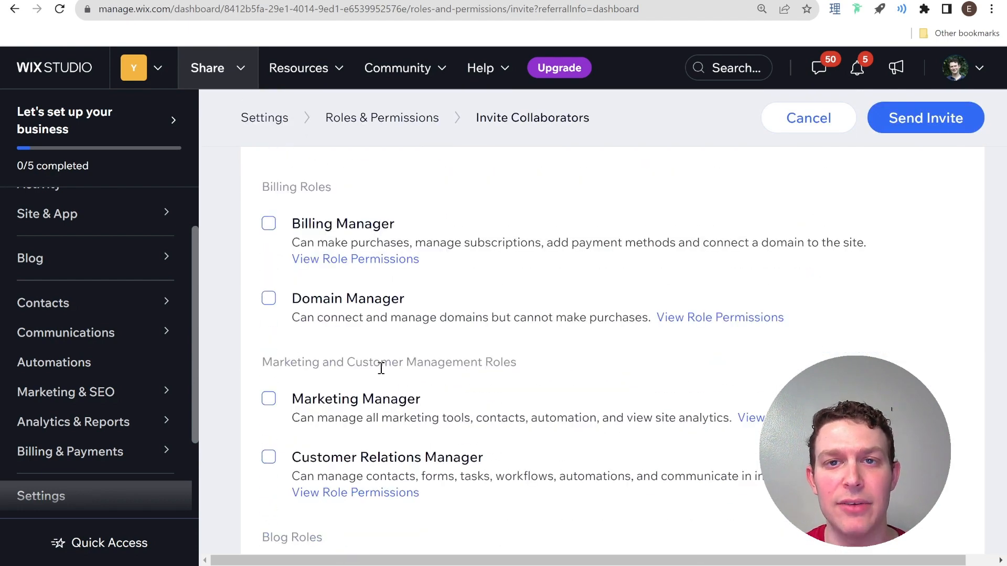
scroll(down, 3)
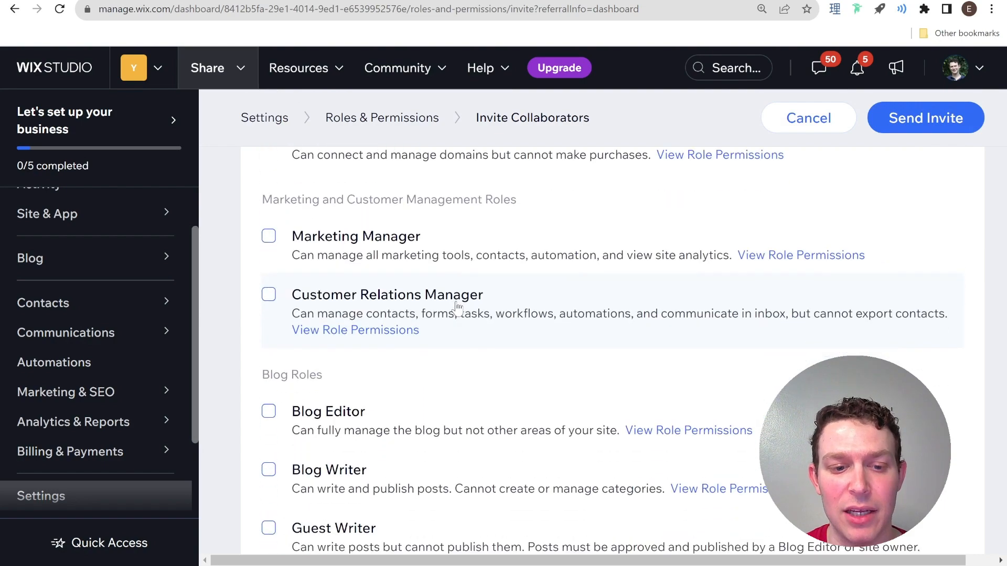
scroll(down, 3)
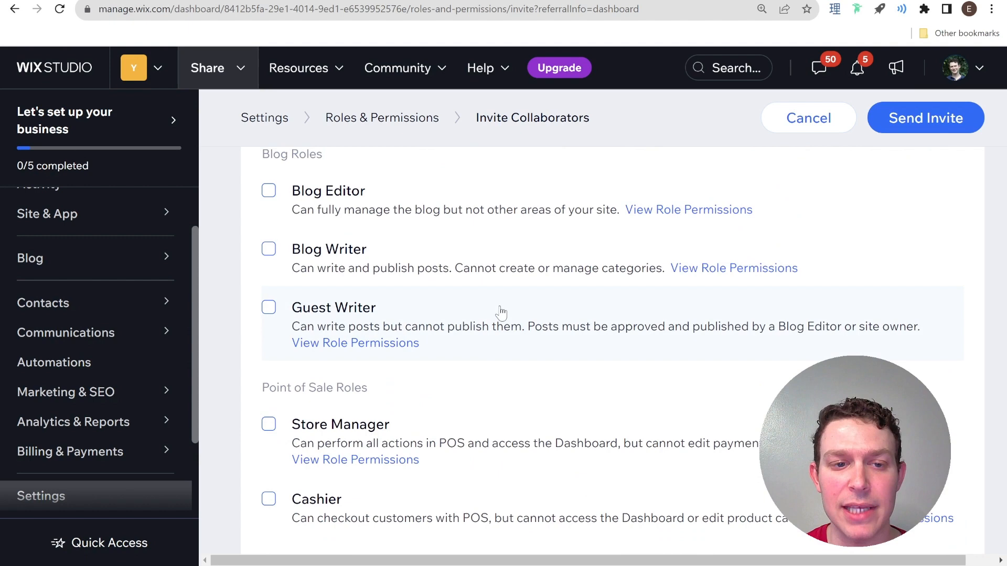
scroll(down, 3)
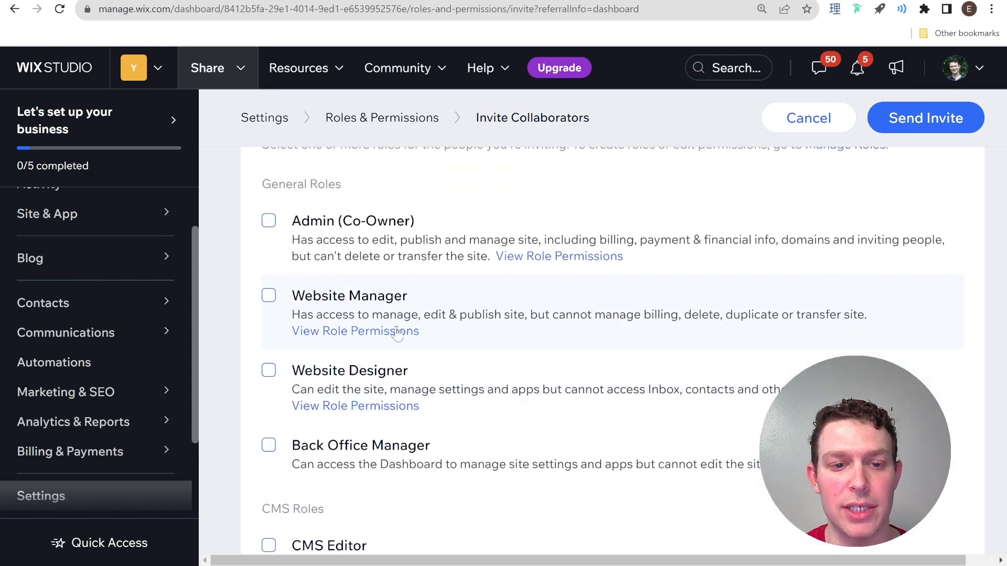
mouse_move(409, 357)
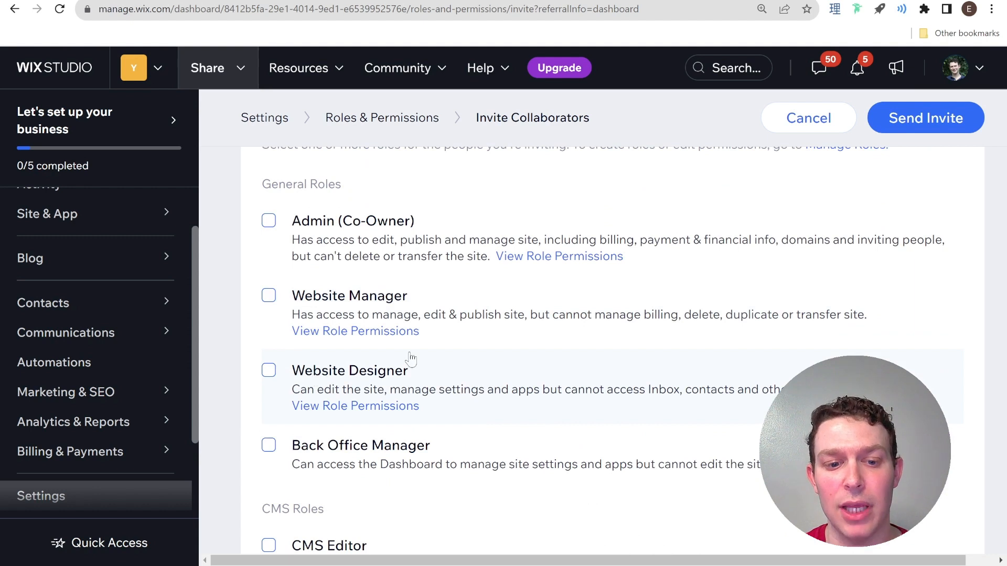
scroll(down, 3)
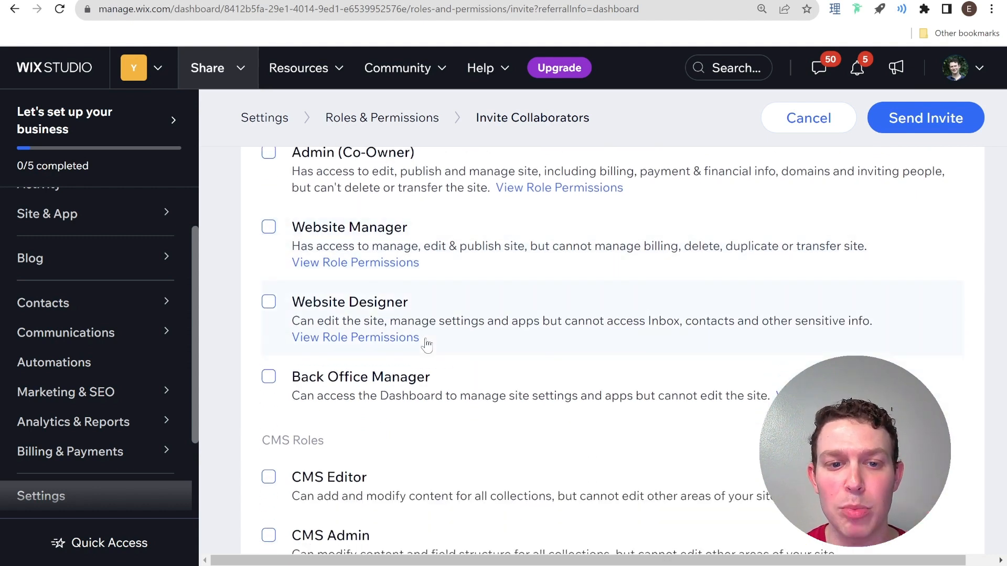
scroll(down, 3)
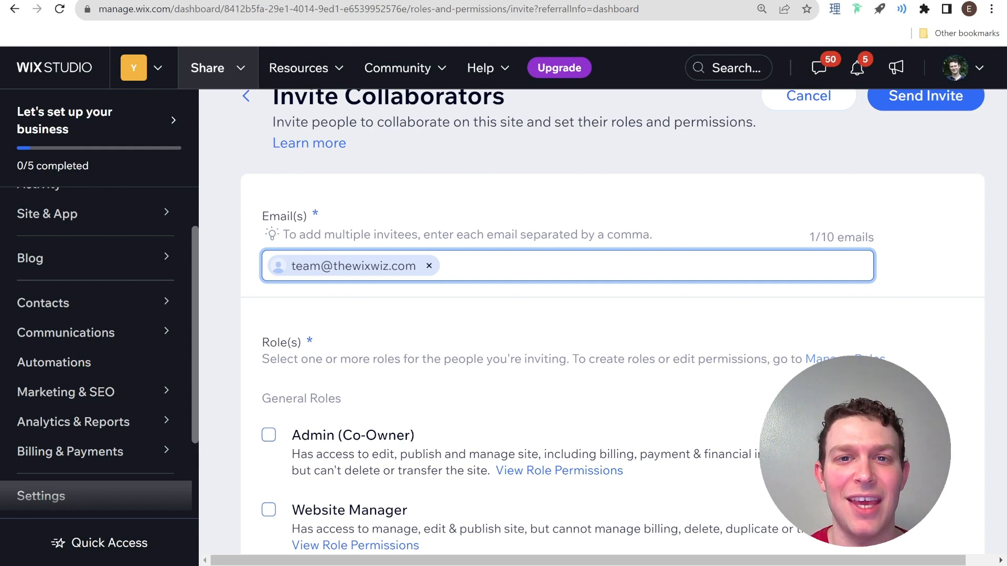
scroll(down, 3)
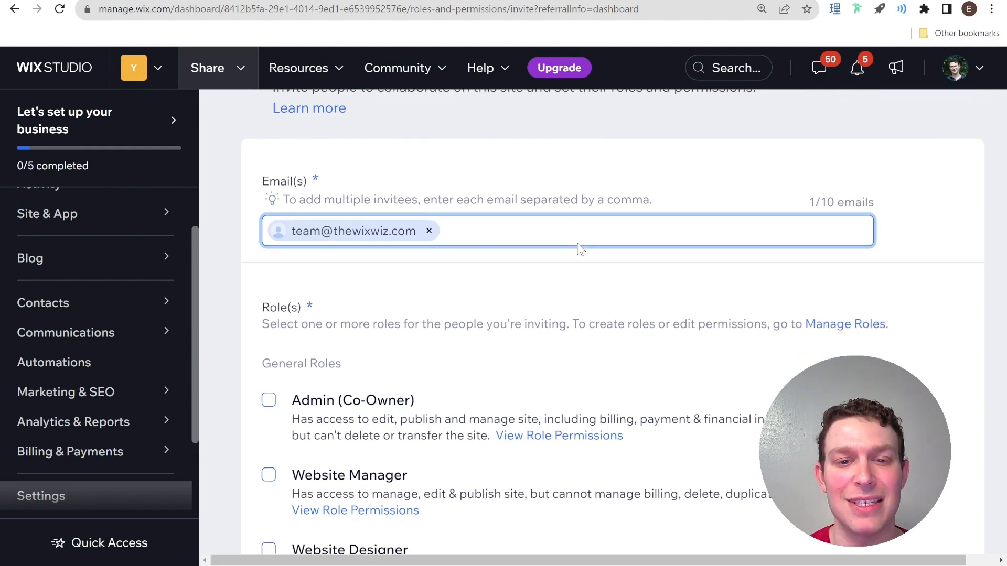
scroll(down, 3)
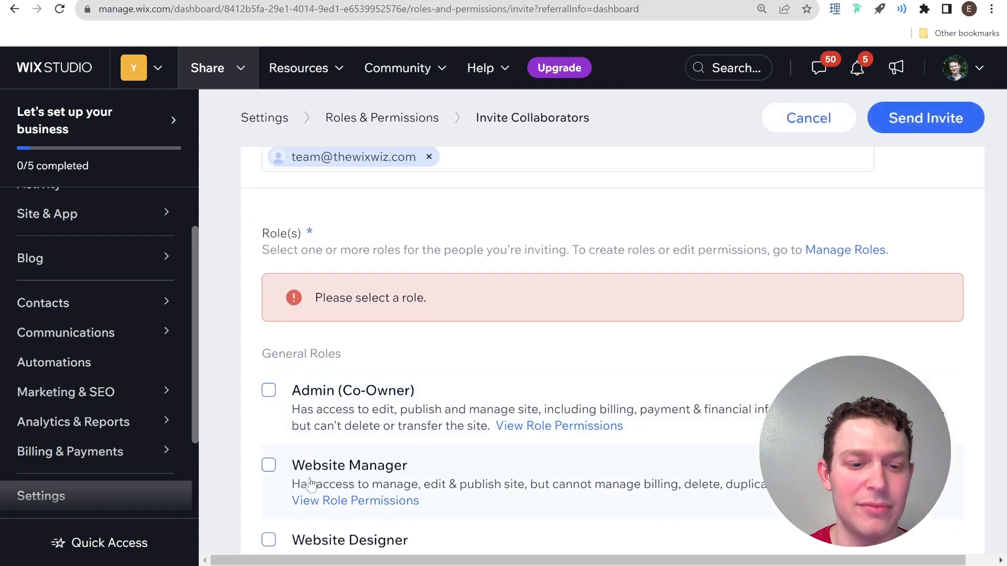
- Assign the Website Designer role for someone else and send the invite, leaving it pending
click(268, 477)
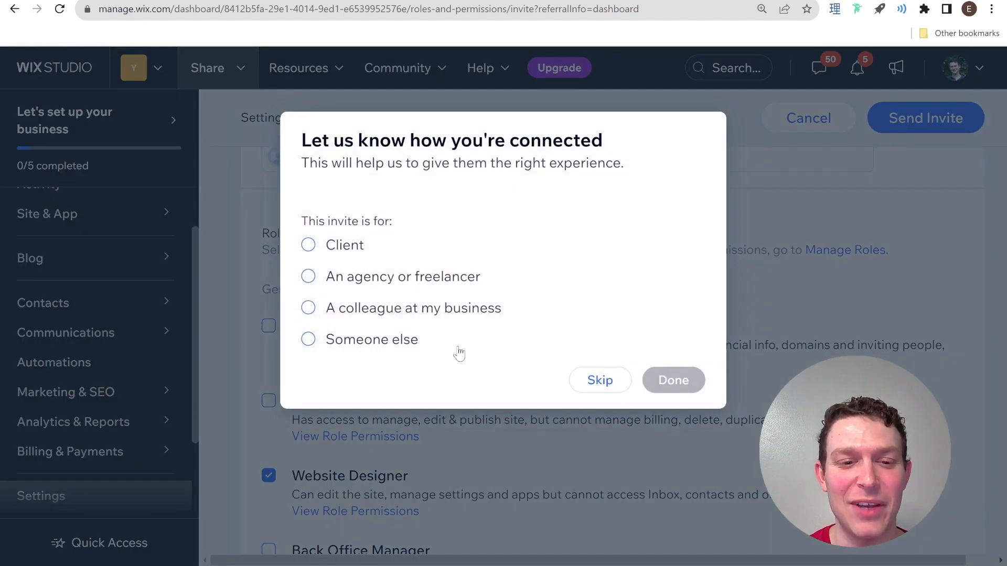
mouse_move(289, 298)
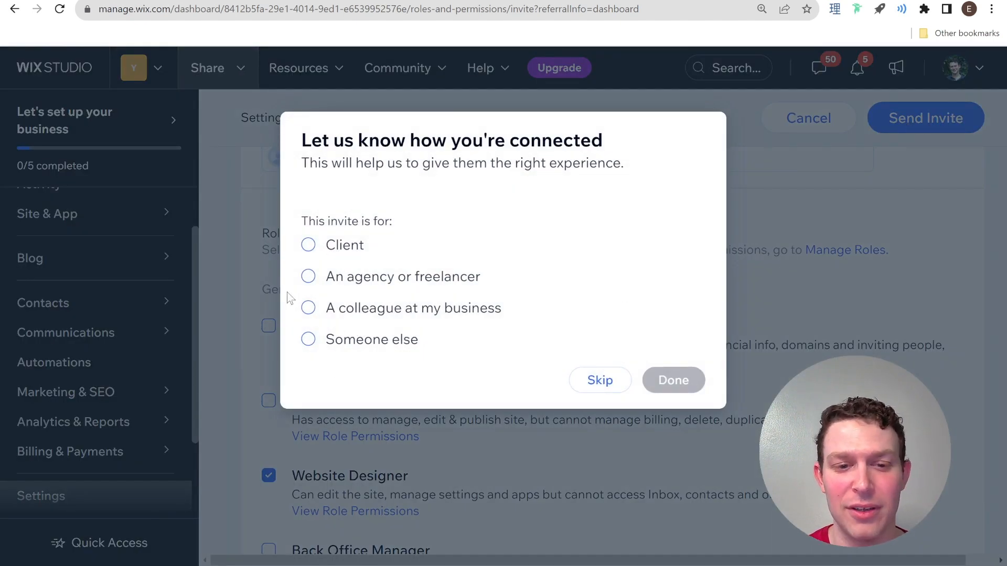
click(309, 340)
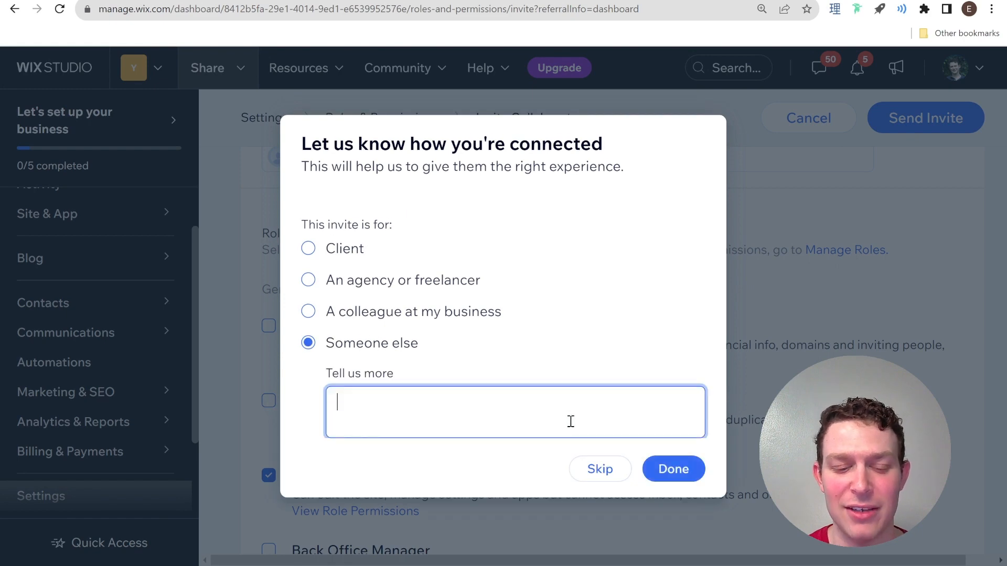
click(673, 469)
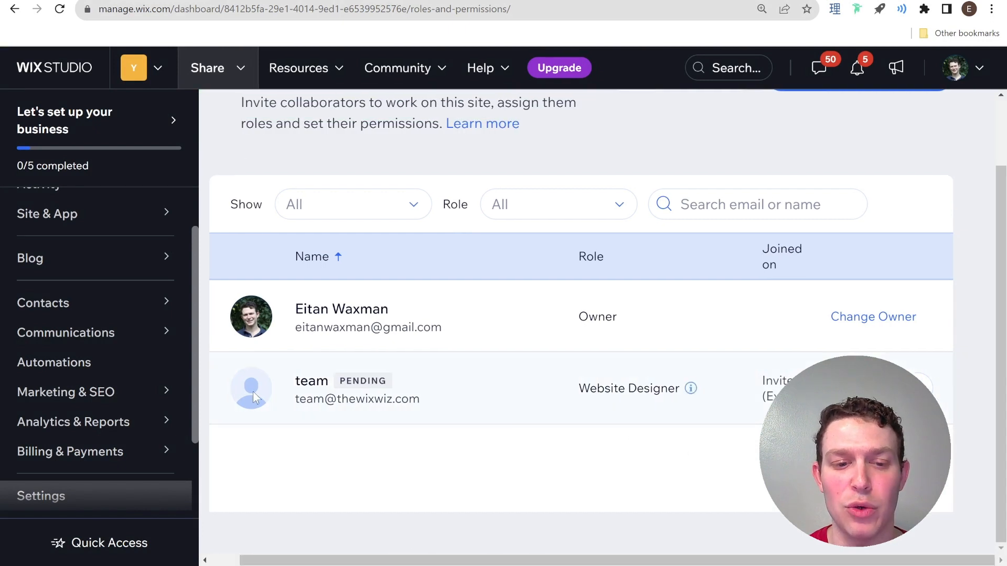
drag(296, 381, 417, 399)
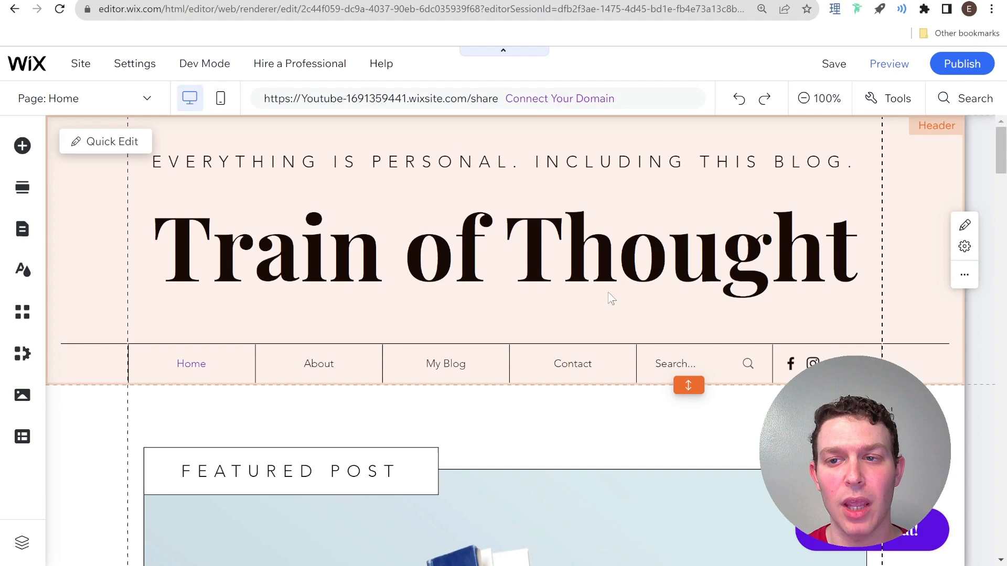
mouse_move(612, 306)
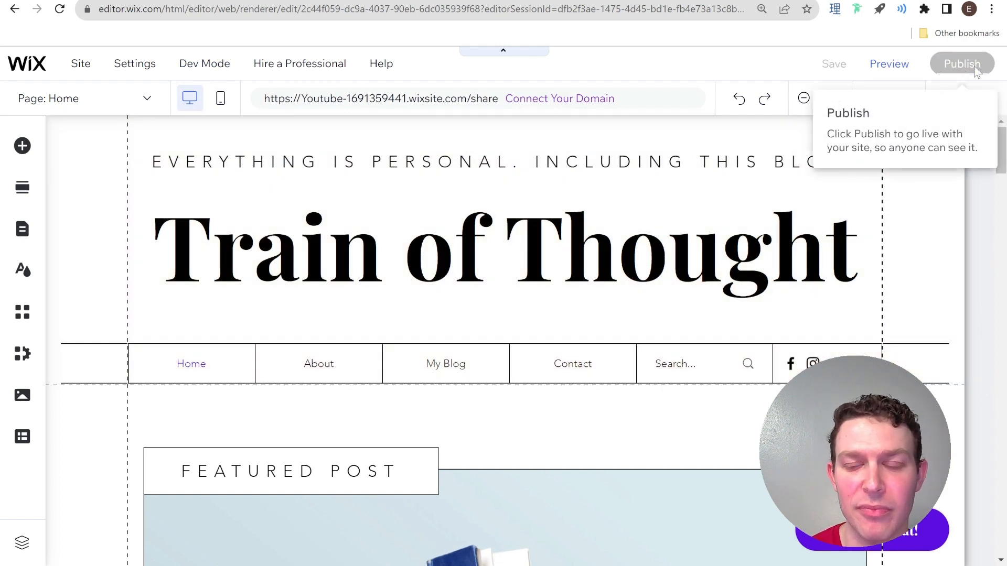
- Retype the site heading from Train of Thought to Train of Speaking
click(962, 63)
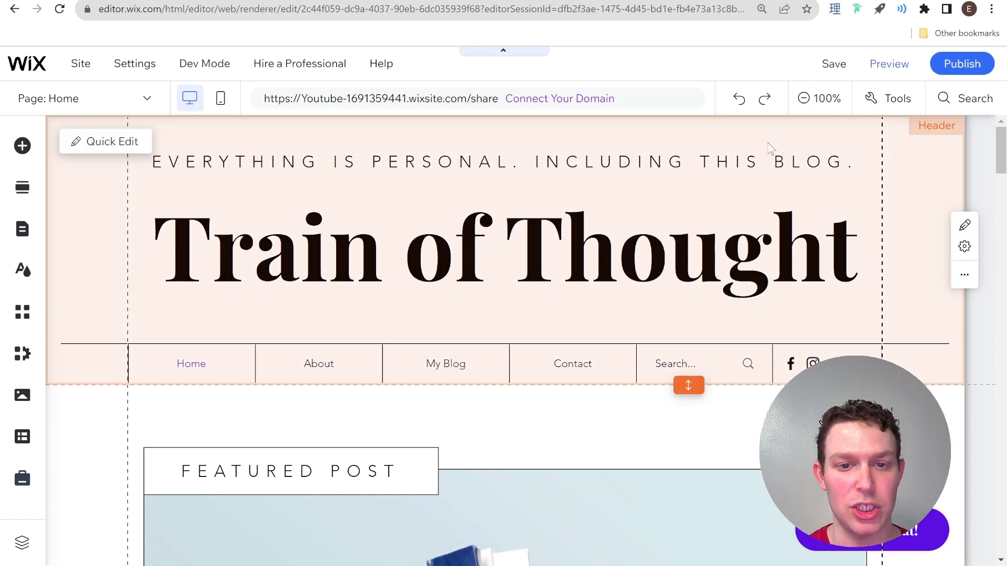
click(507, 255)
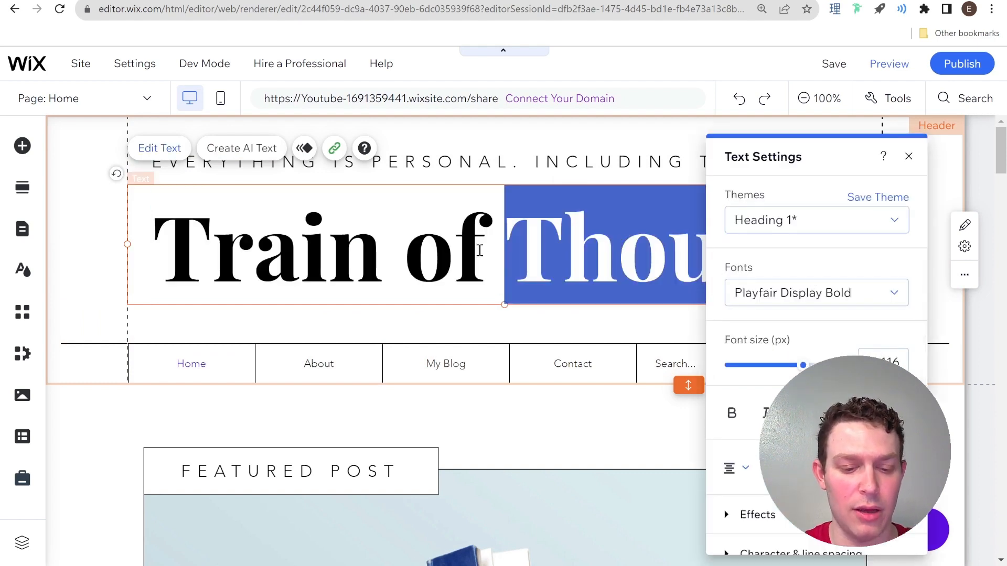
text(Speak)
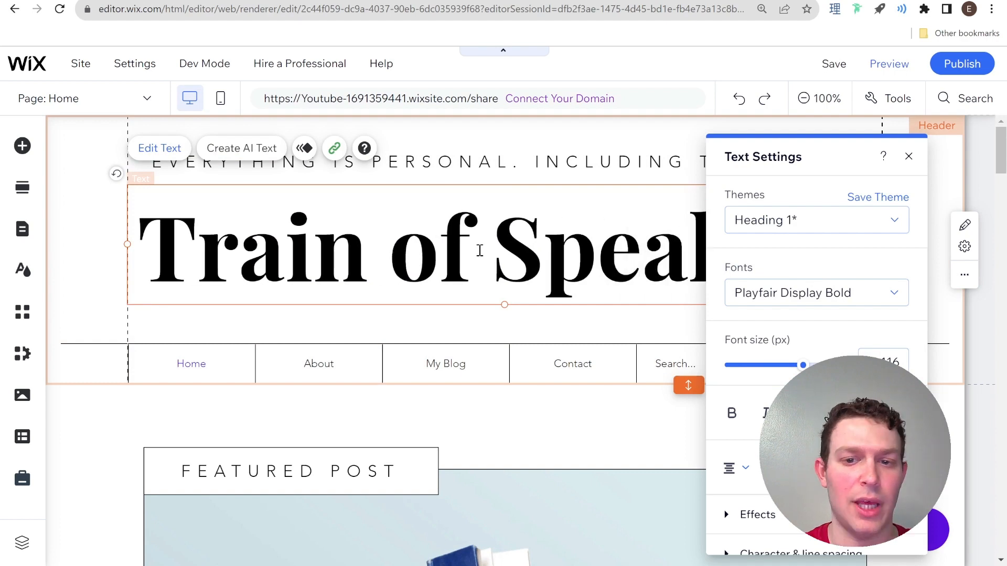
click(908, 156)
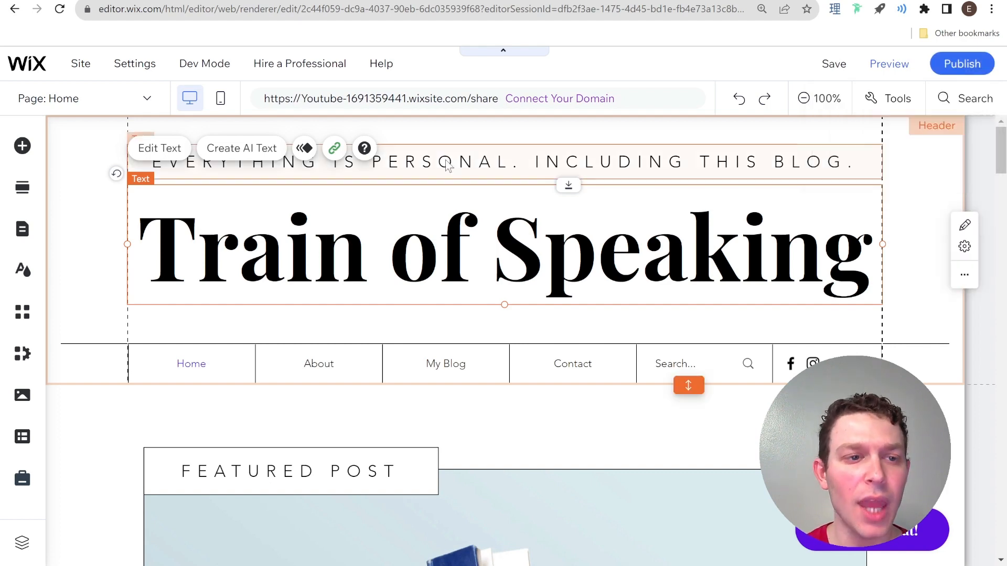
- Create a test site, note the revision number in its URL and view it in the browser
click(81, 62)
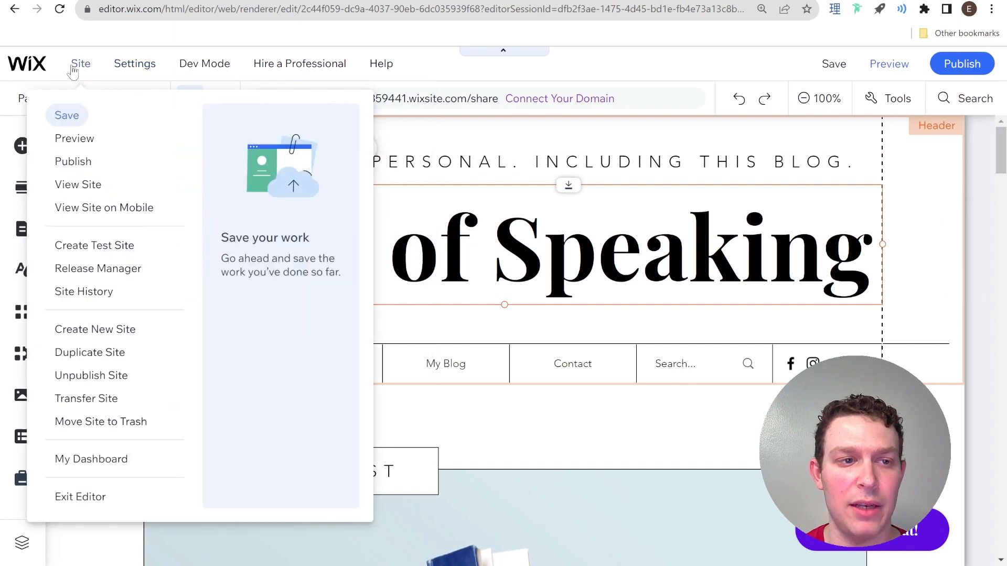
mouse_move(86, 248)
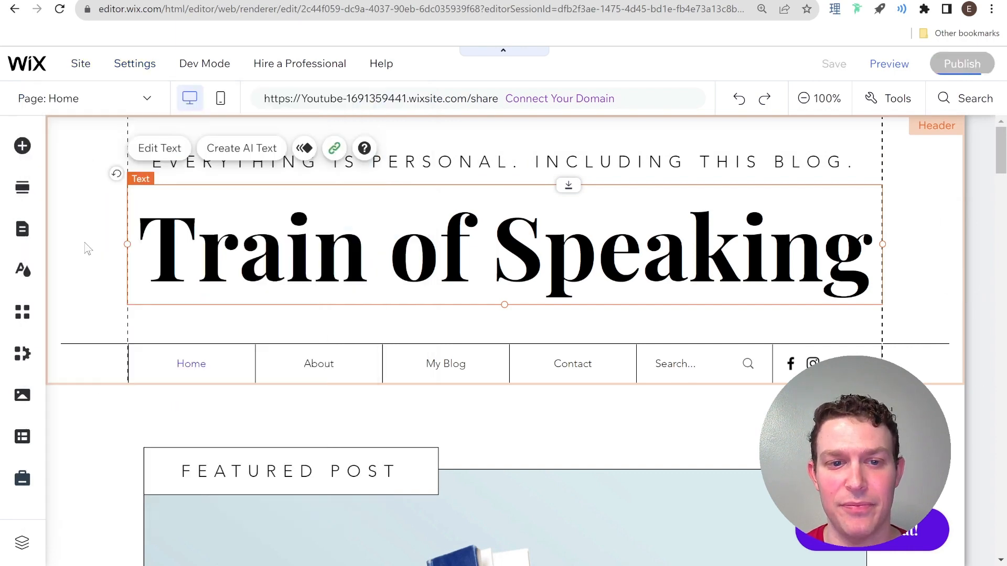
click(961, 63)
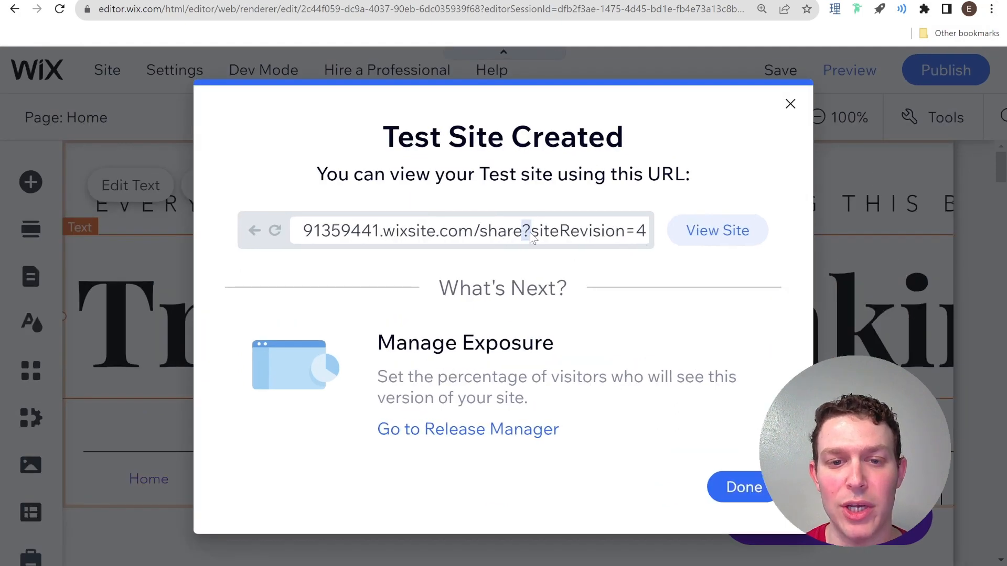
double_click(554, 231)
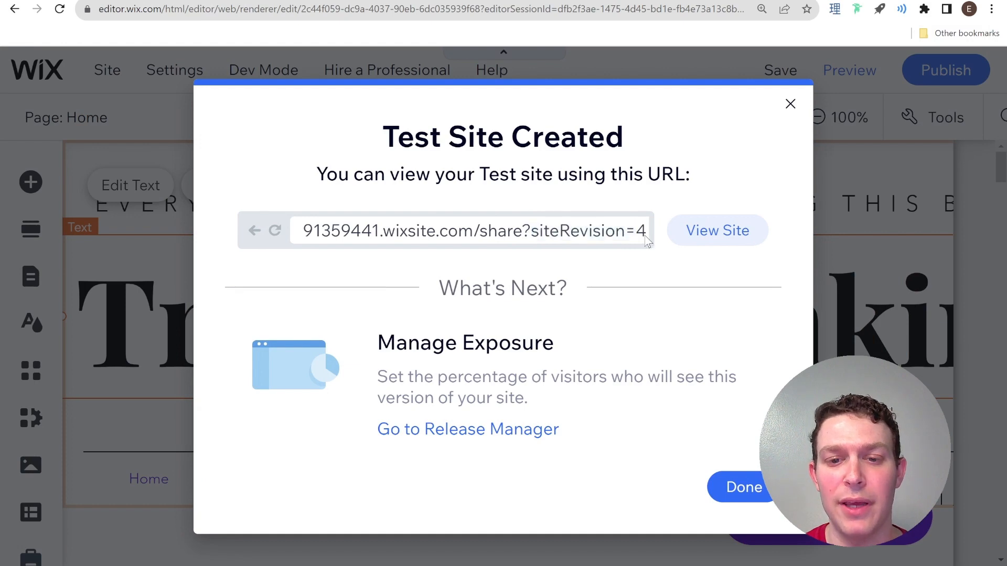
double_click(577, 230)
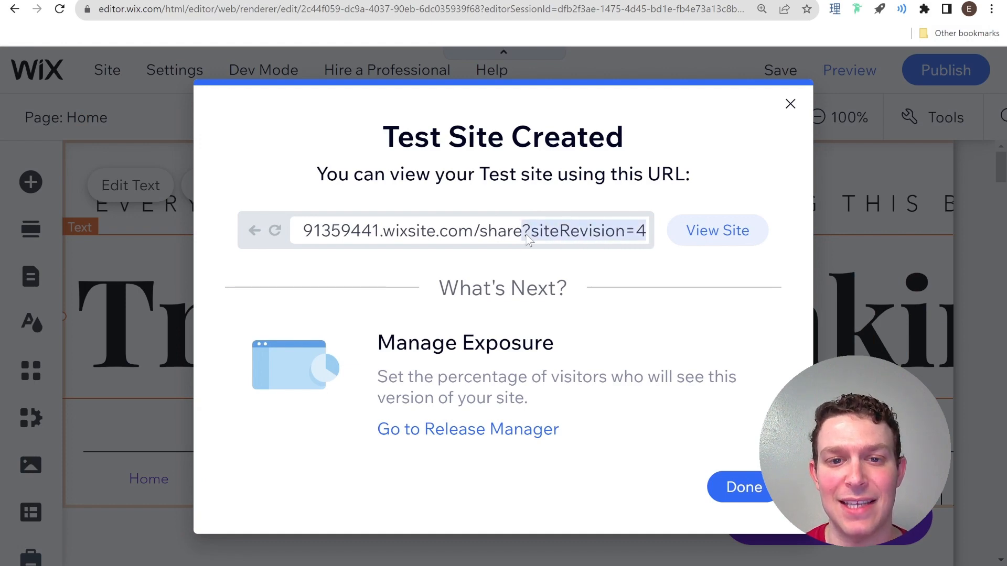
mouse_move(718, 230)
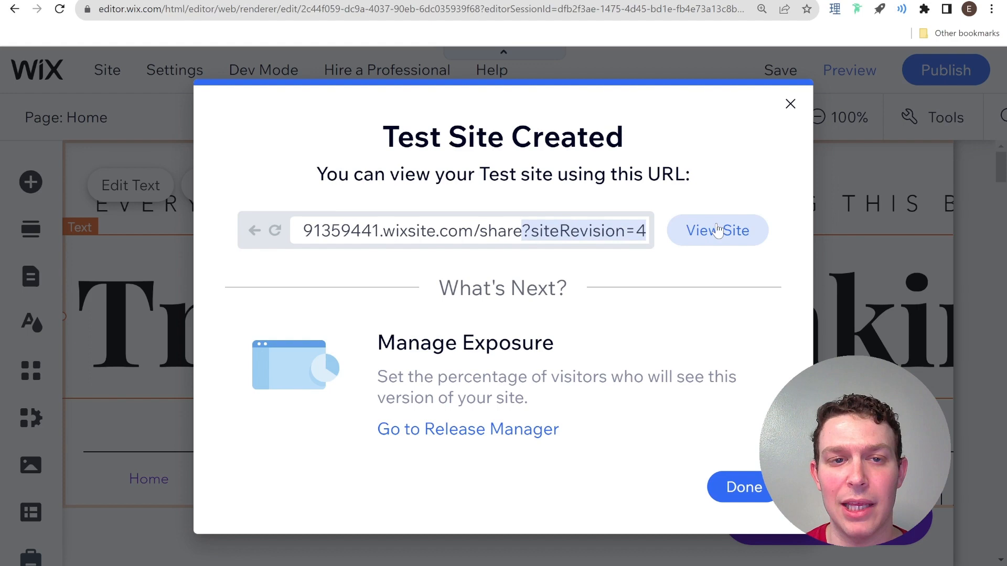
click(718, 229)
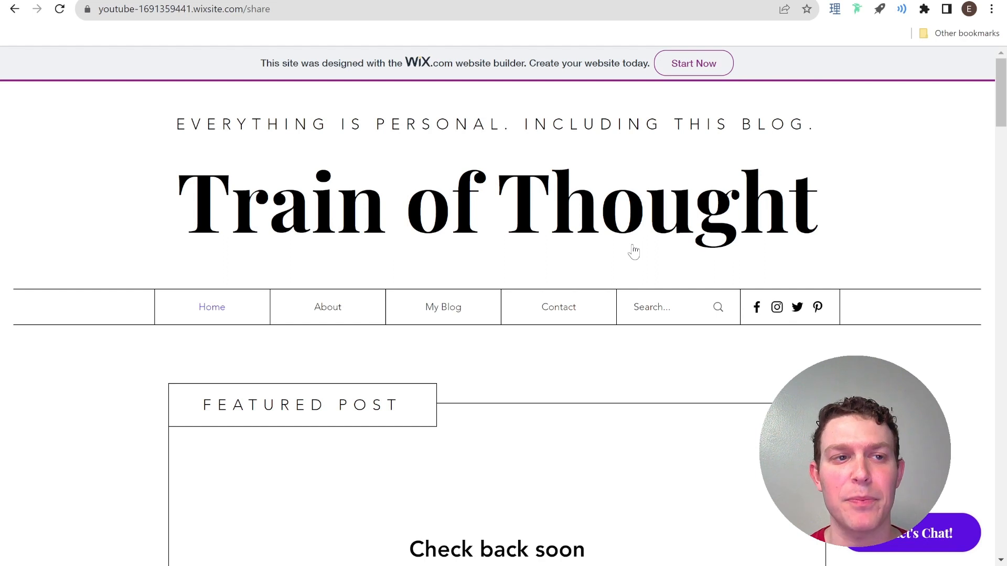
mouse_move(254, 158)
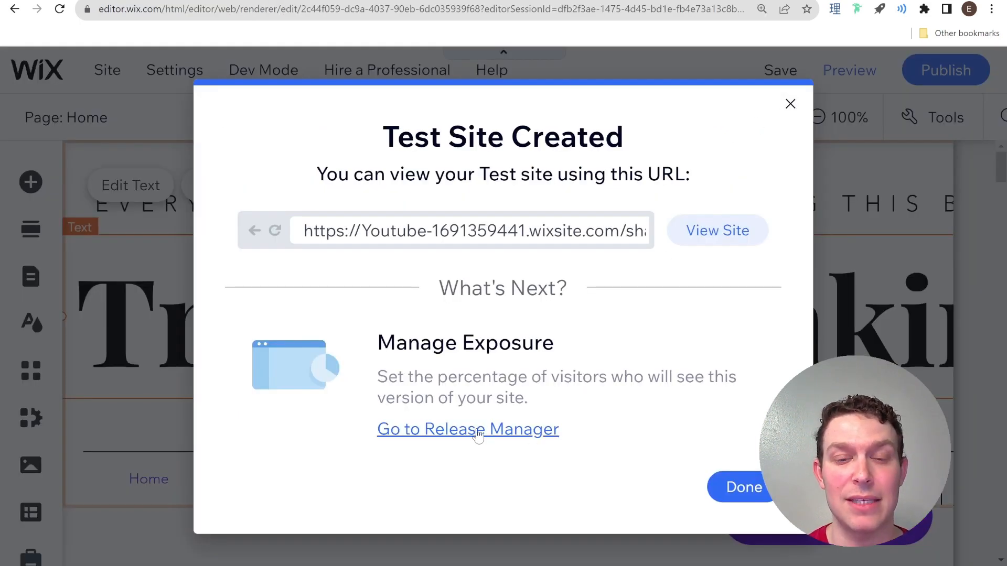
mouse_move(434, 150)
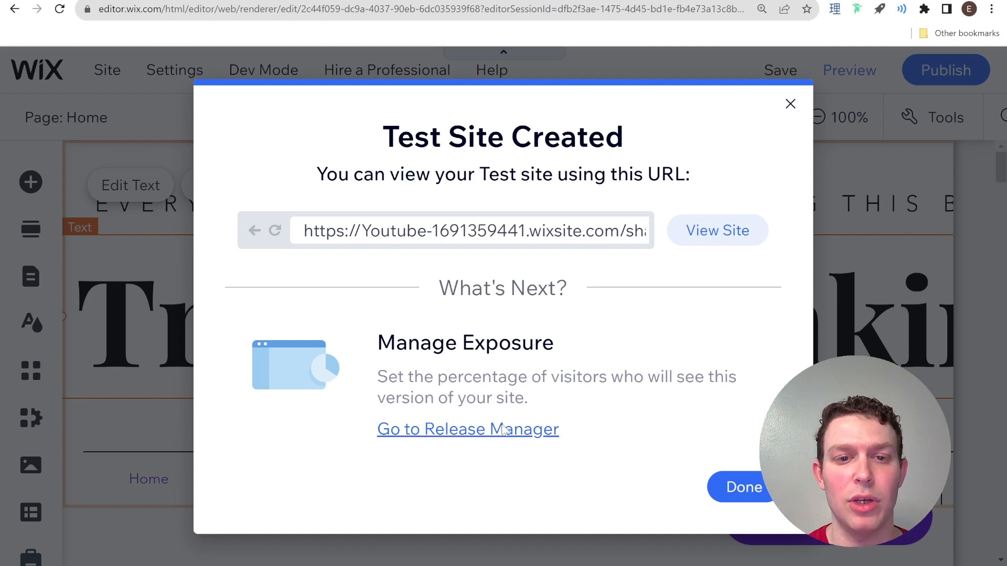
- Edit the test site's exposure to 30% via its actions menu and save, leaving live at 70%
click(467, 430)
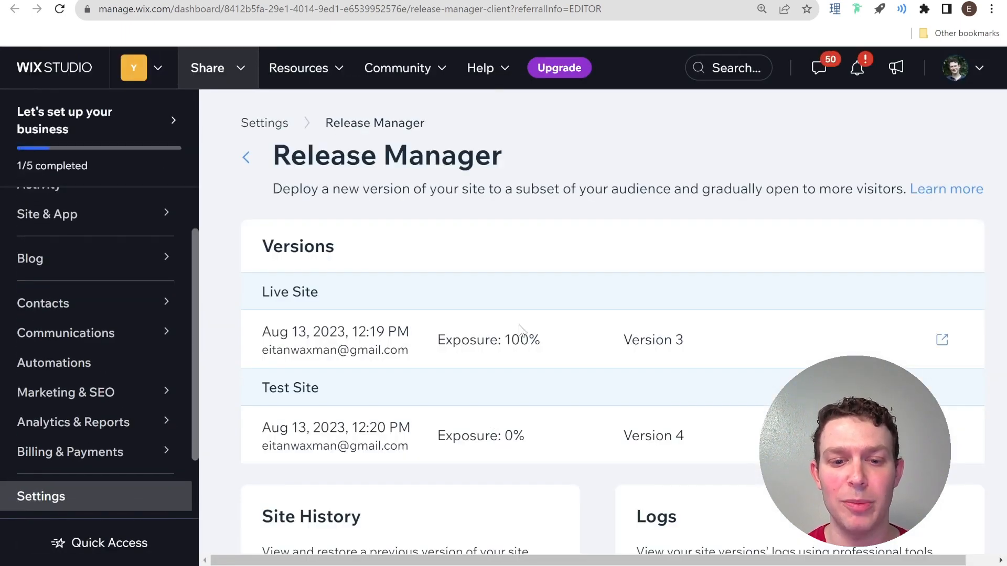
double_click(481, 365)
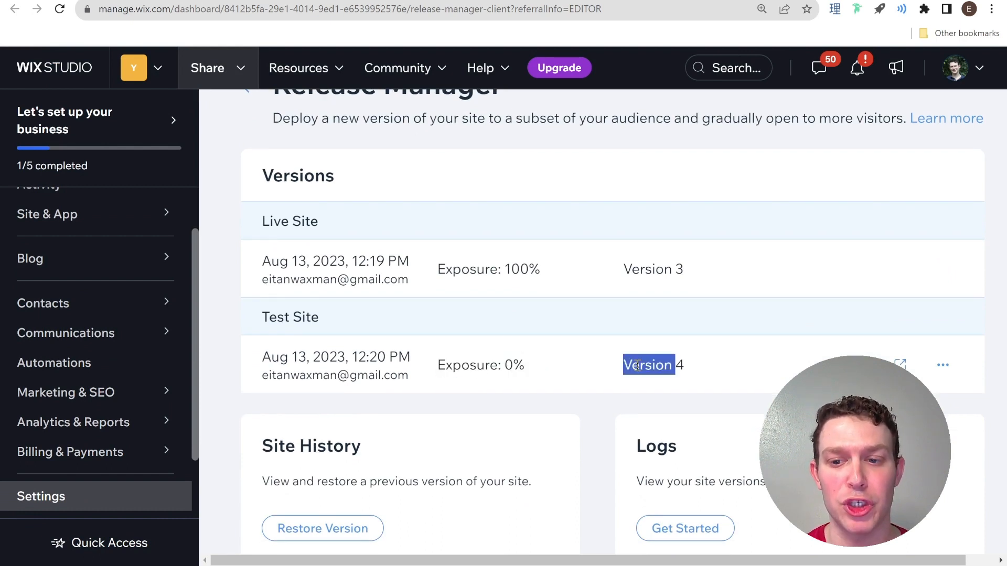
click(942, 365)
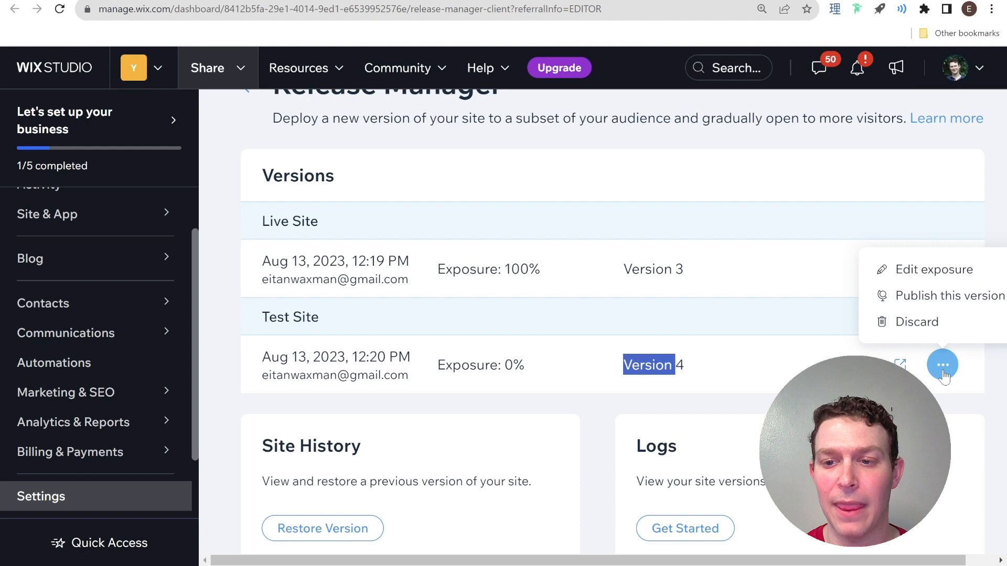
click(933, 270)
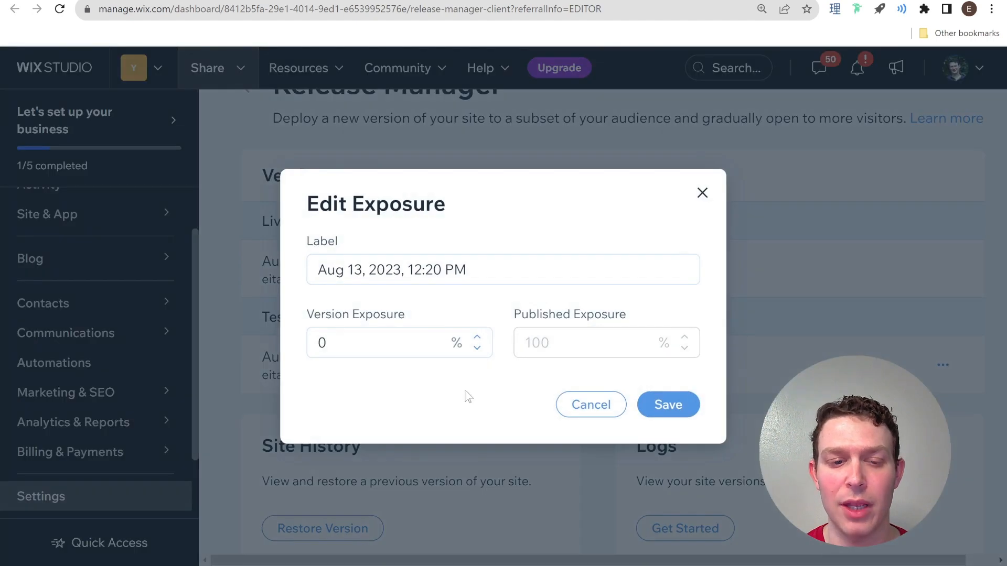
text(3)
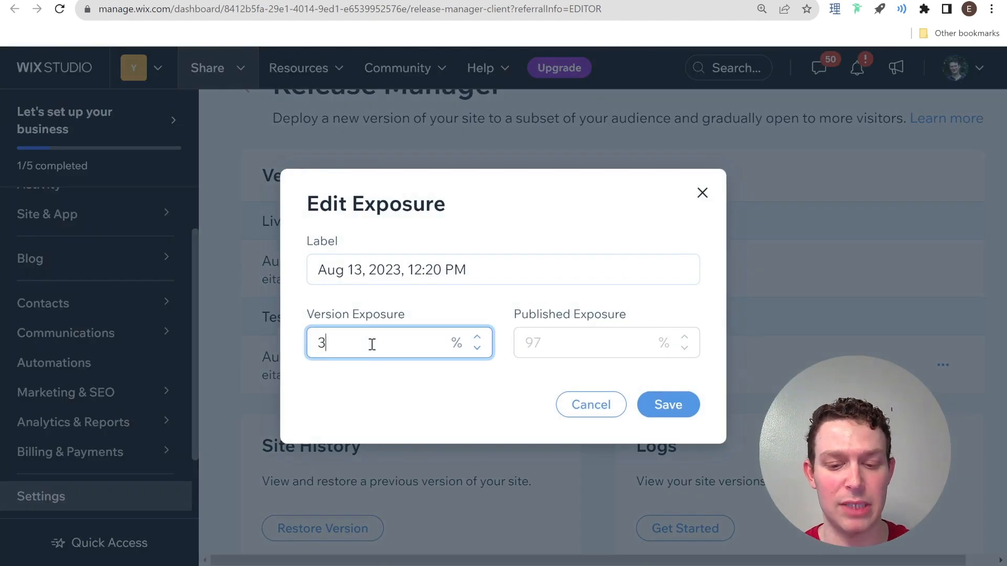
text(0)
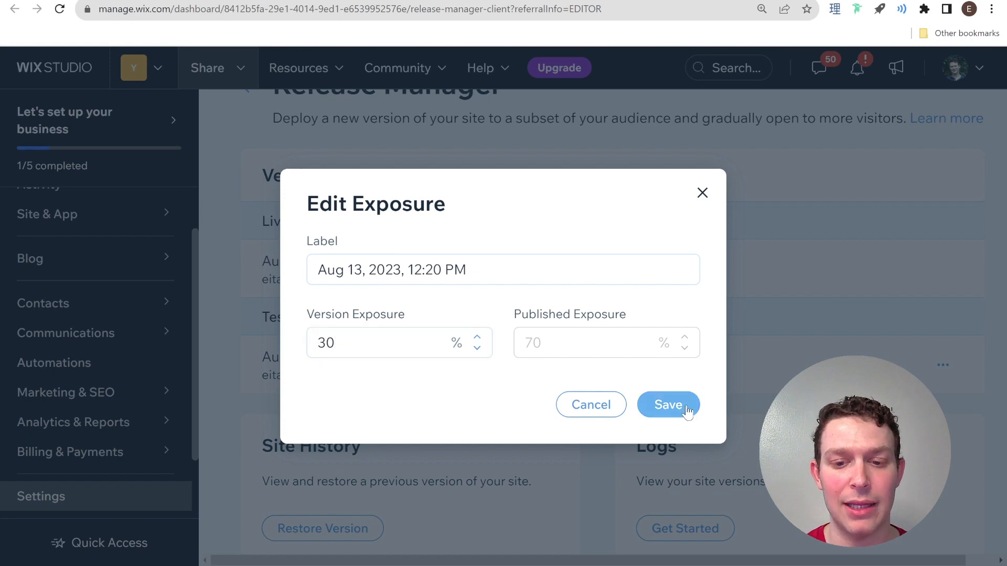
click(669, 405)
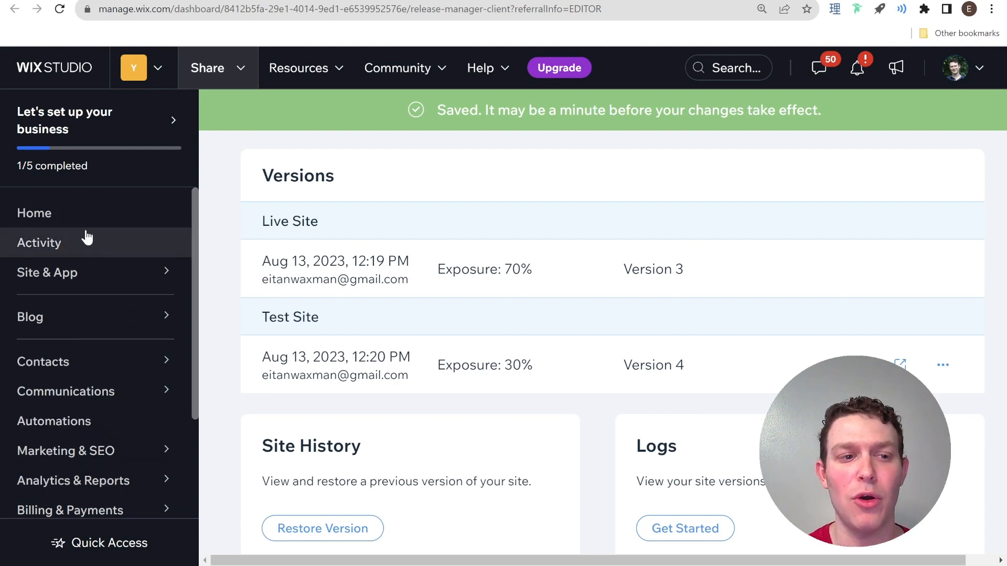
- Return to the dashboard home and show the site actions menu beside Edit Site
click(35, 213)
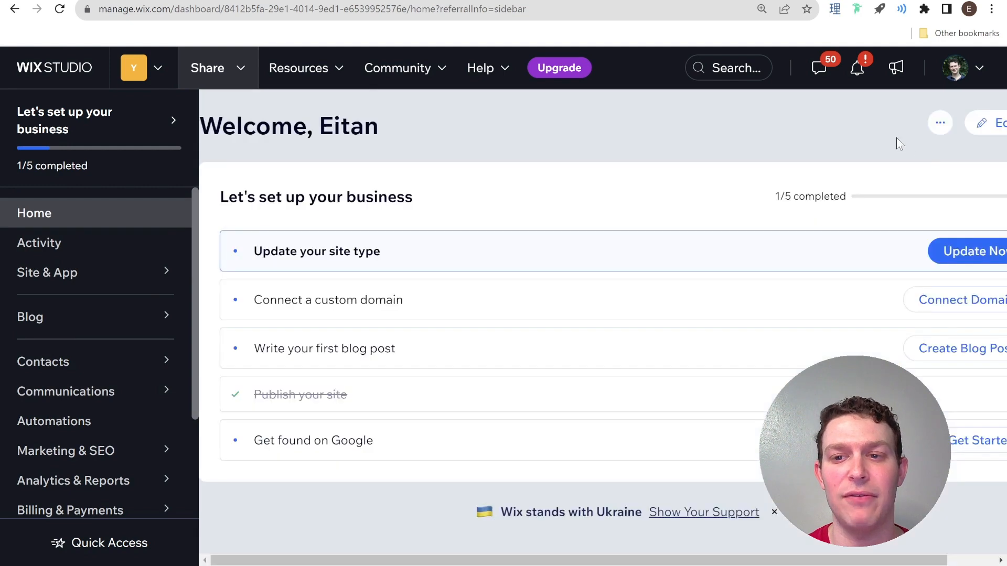
click(940, 123)
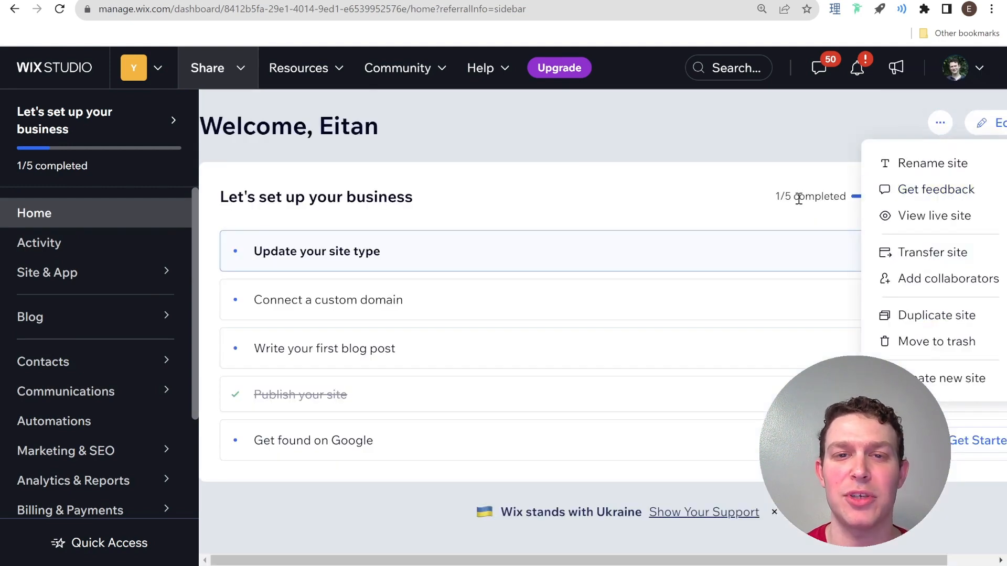
mouse_move(938, 291)
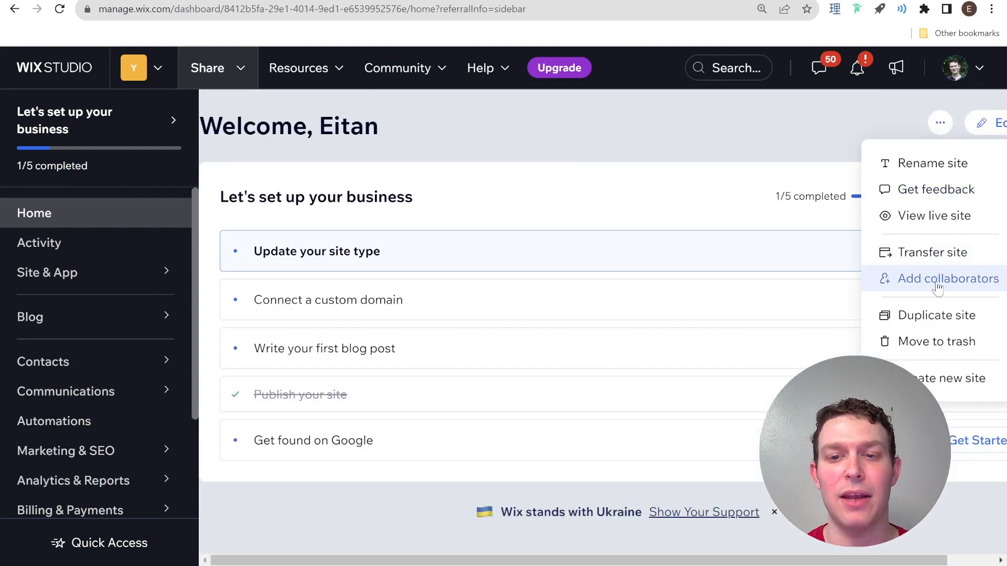